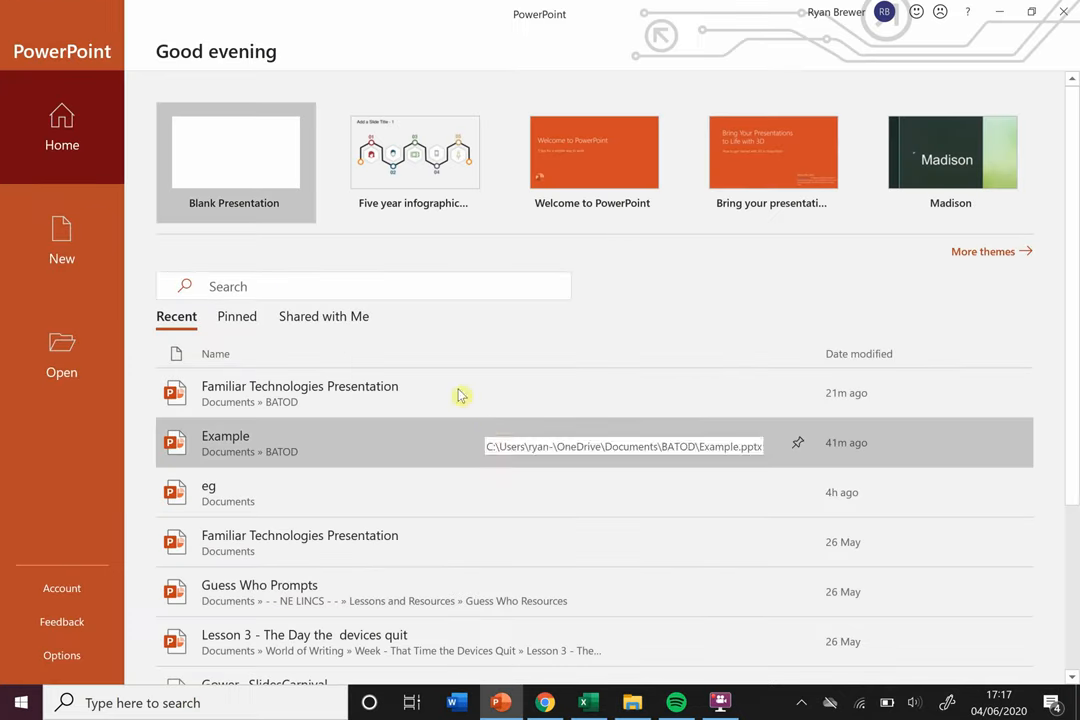
mouse_move(334, 190)
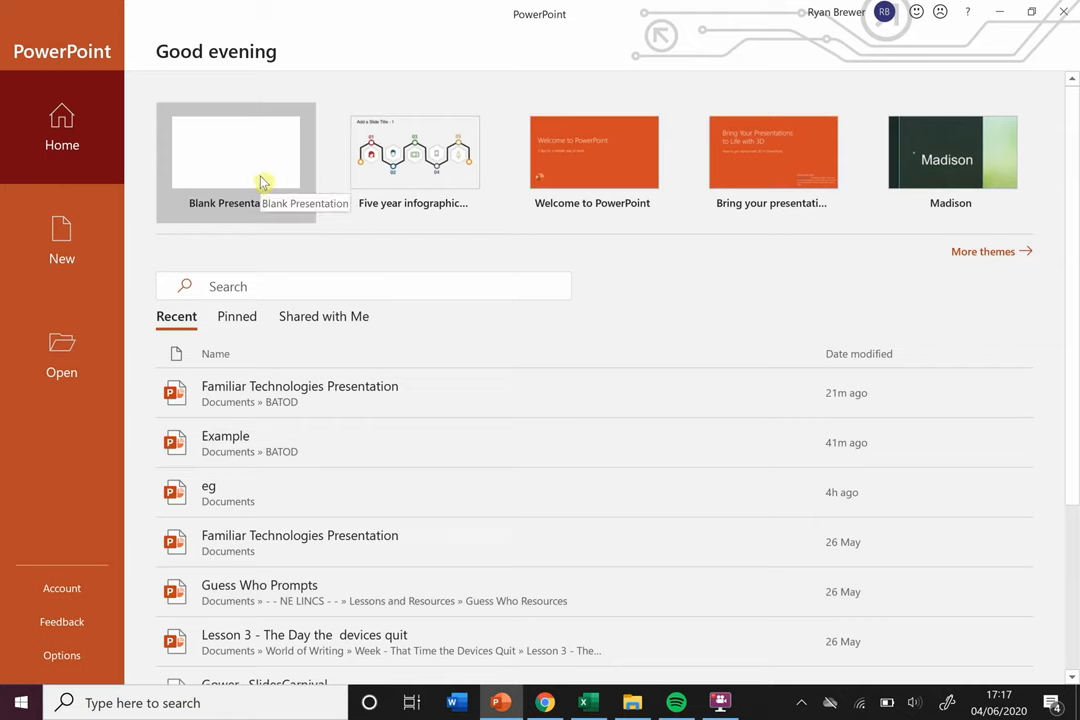
mouse_move(268, 160)
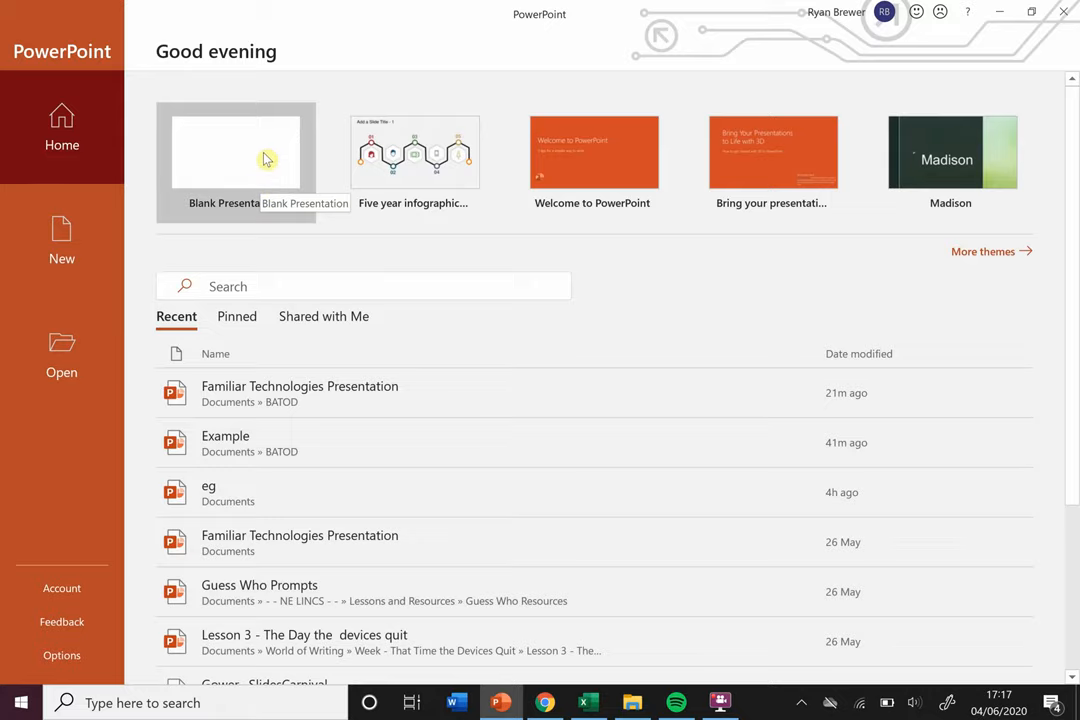
- Create a new blank presentation from the start screen
click(262, 160)
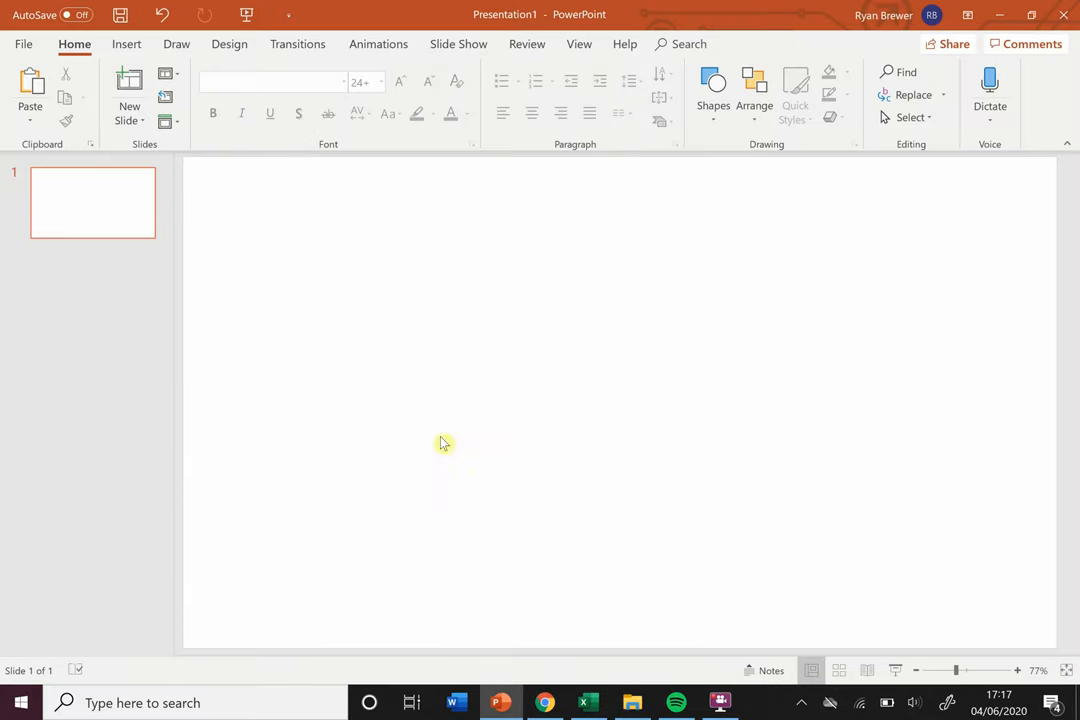
- Insert the thistle-board-finish-25kg picture from the Pictures folder onto the slide
click(126, 44)
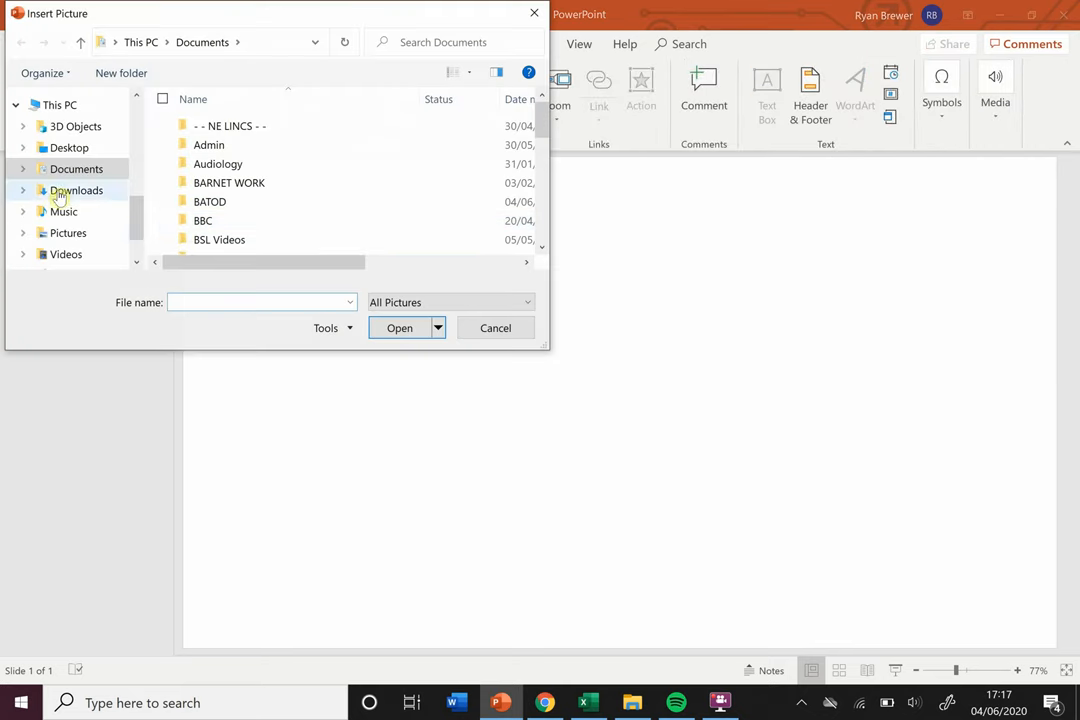
click(68, 232)
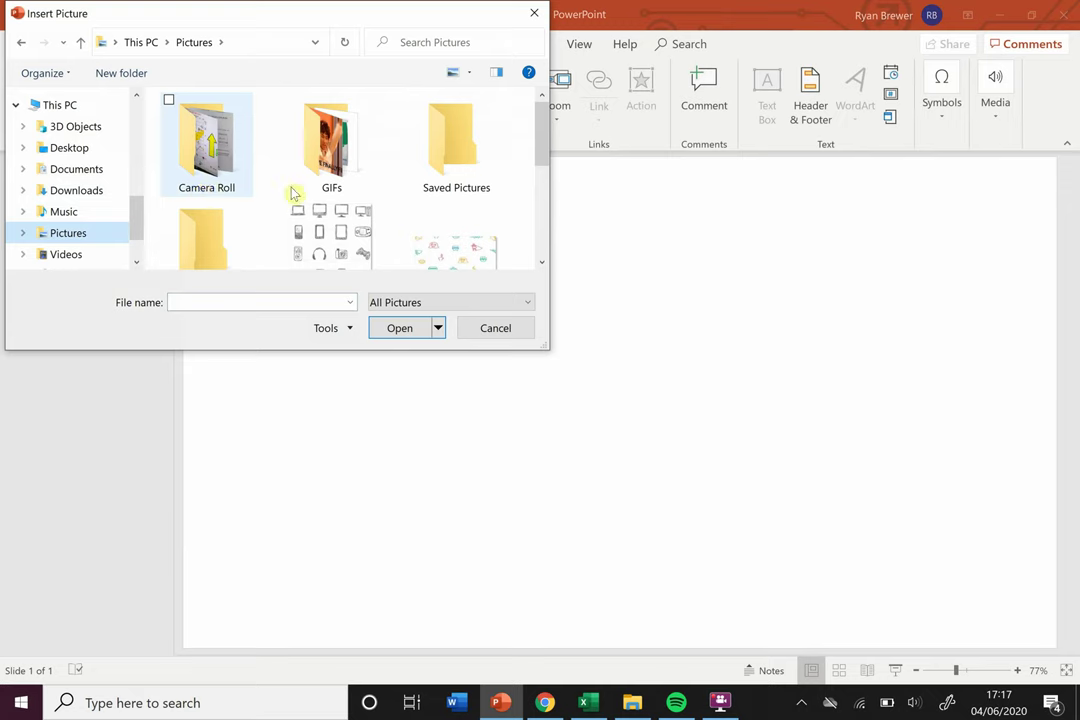
scroll(down, 3)
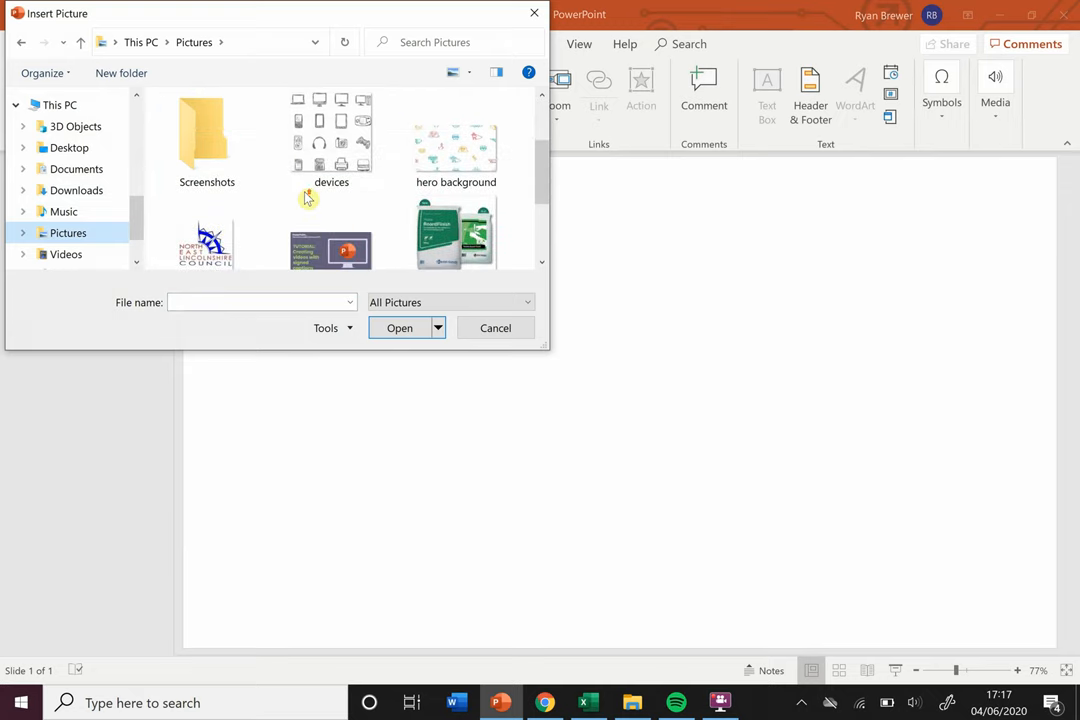
scroll(up, 3)
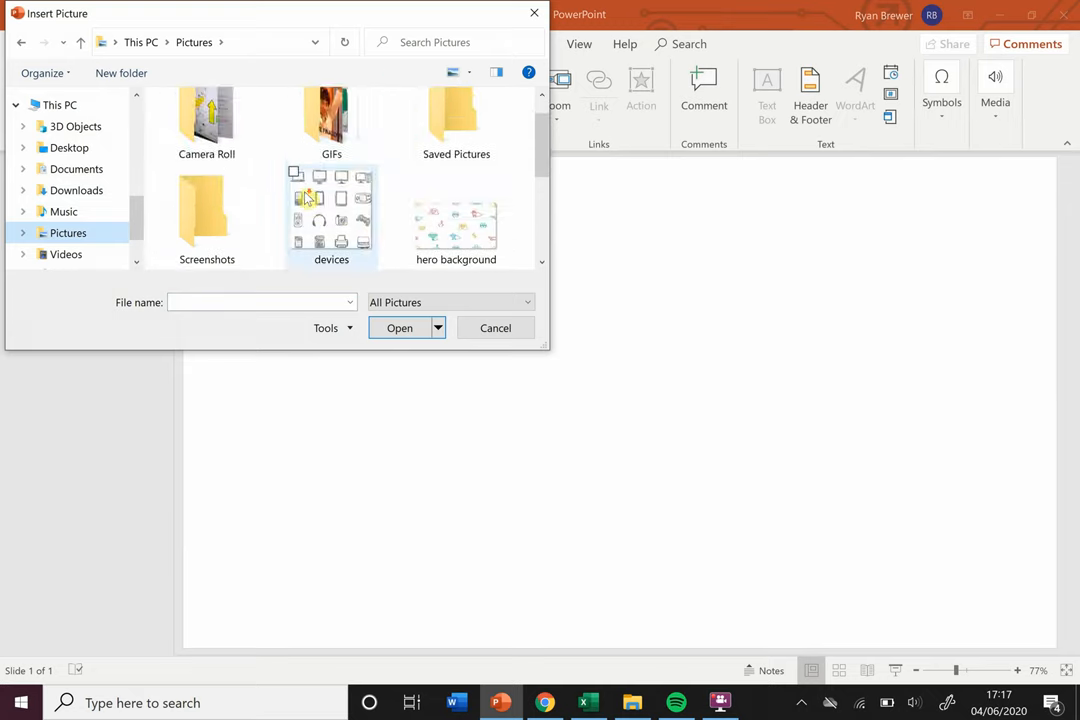
click(454, 200)
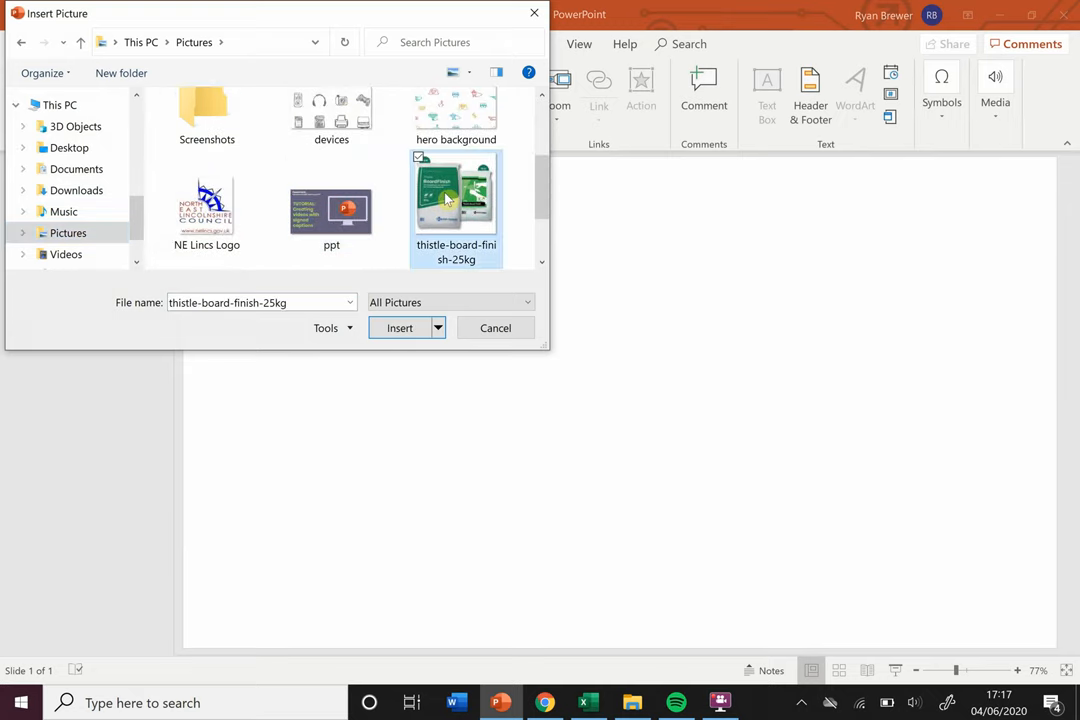
click(398, 328)
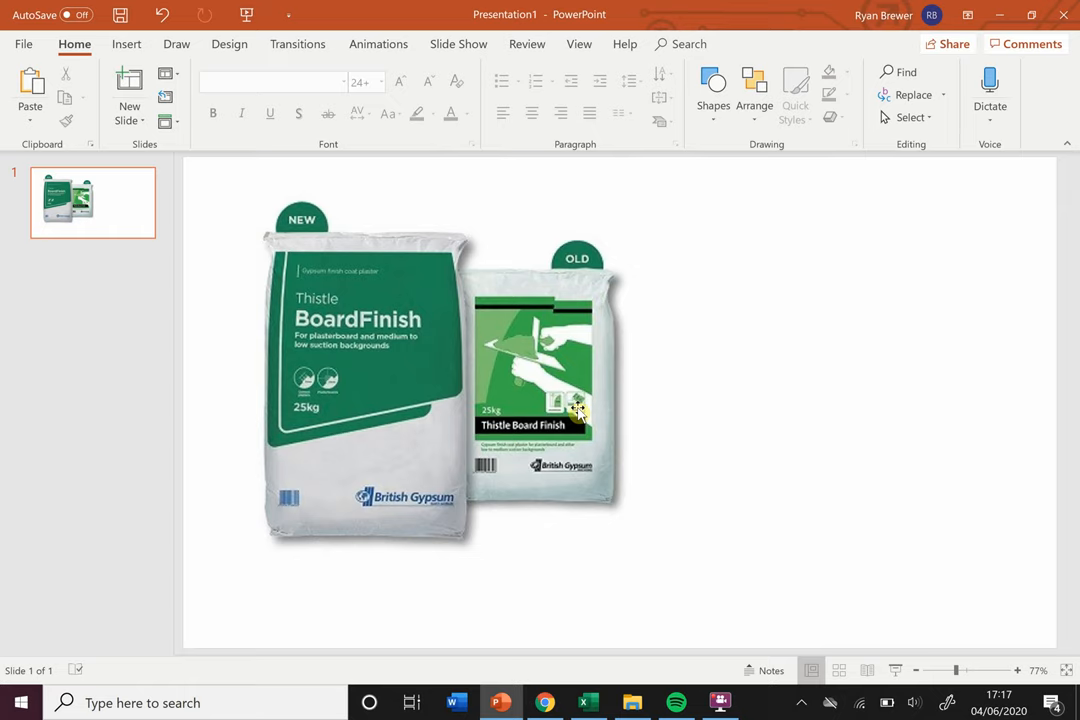
mouse_move(384, 480)
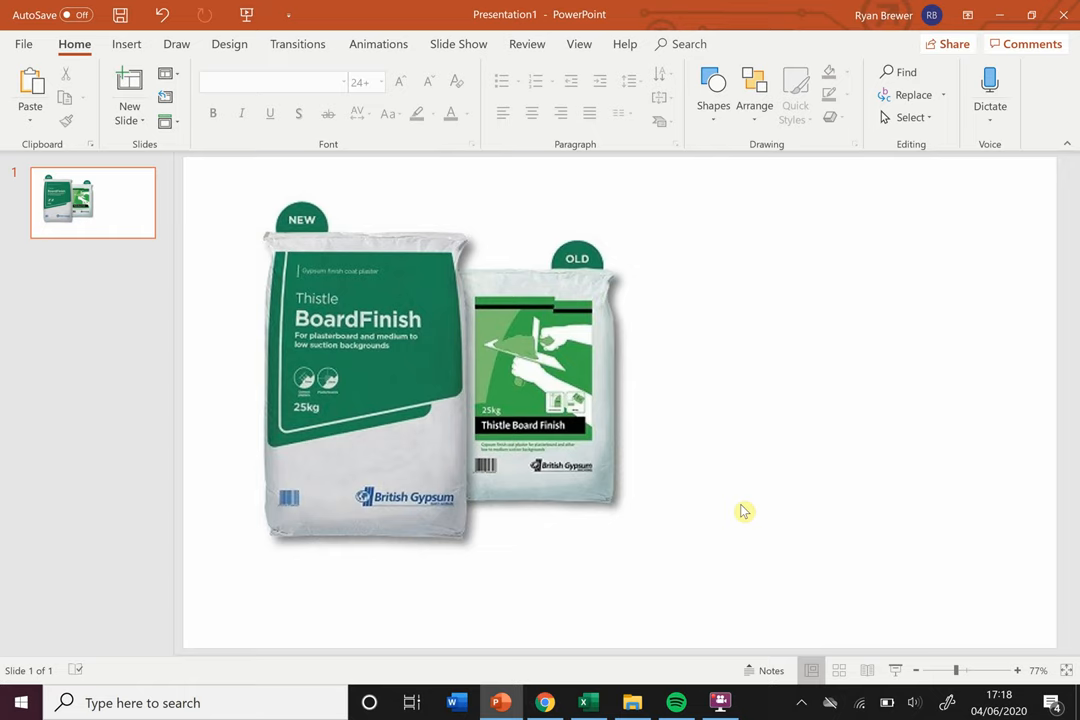
mouse_move(694, 424)
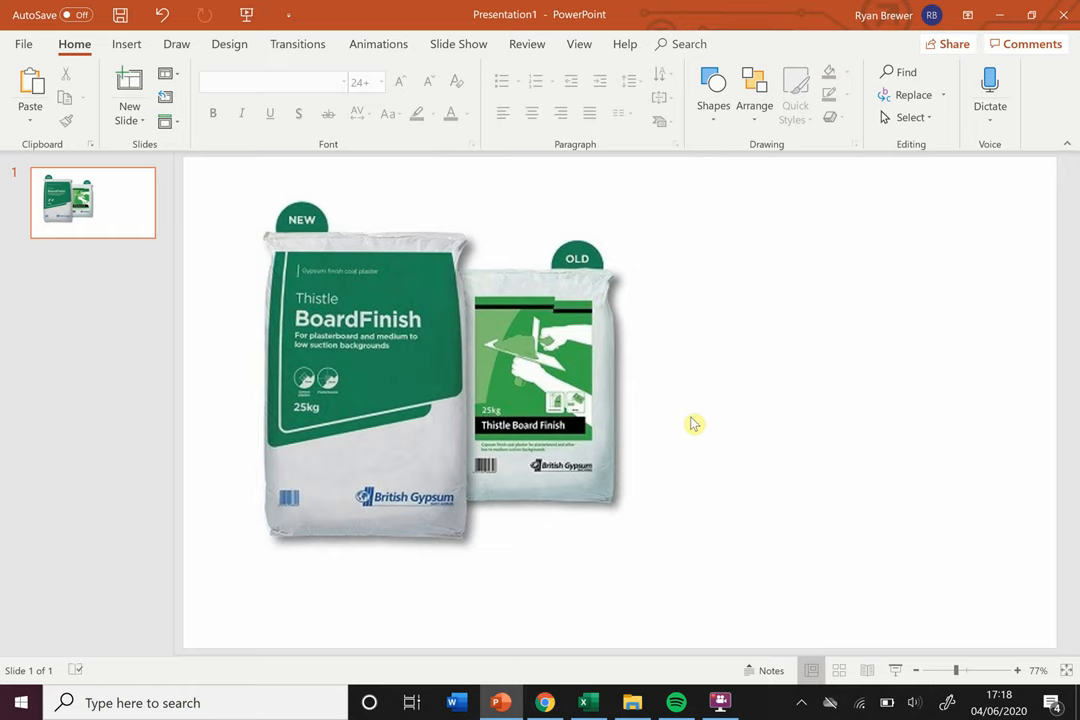
mouse_move(648, 404)
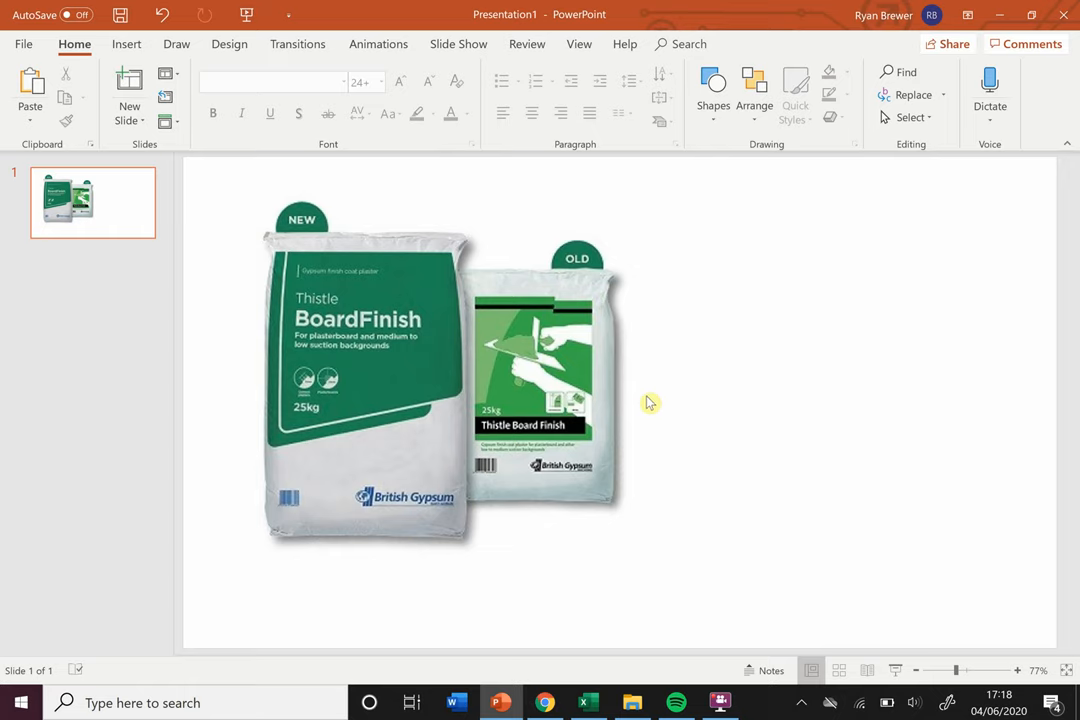
mouse_move(638, 418)
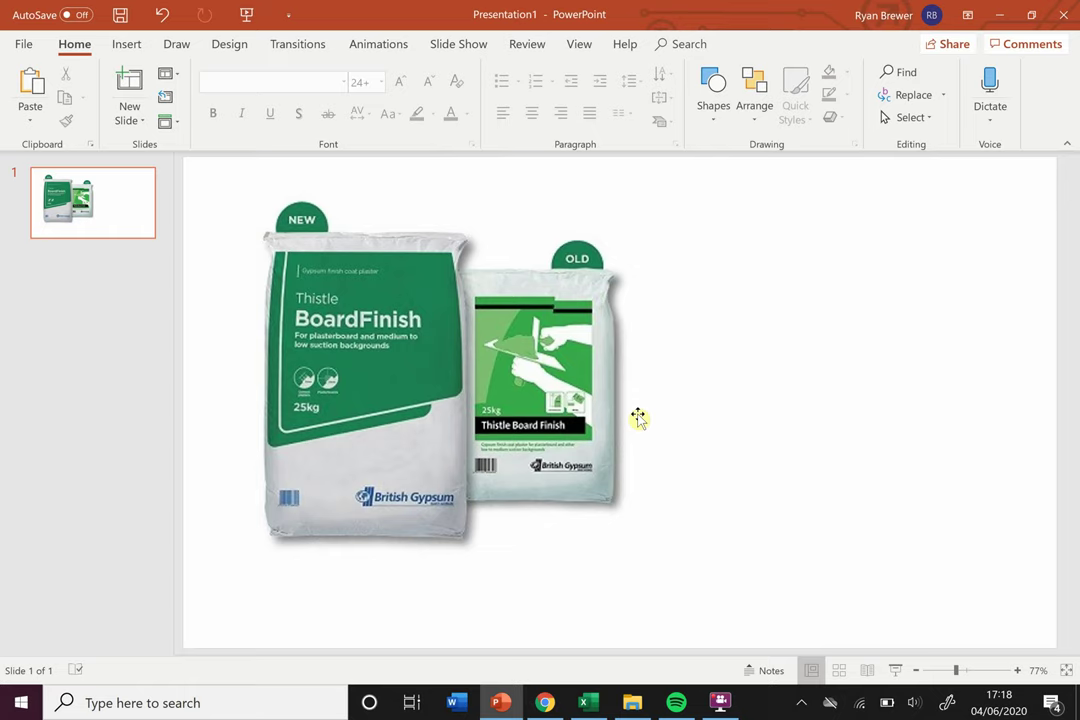
mouse_move(564, 584)
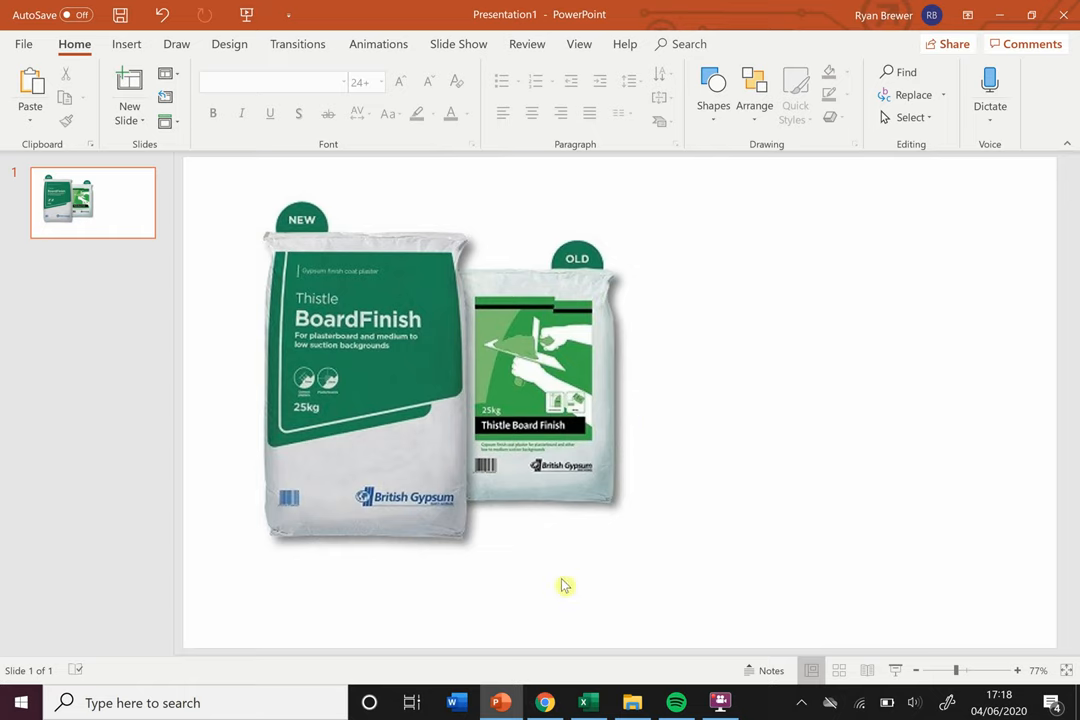
mouse_move(572, 664)
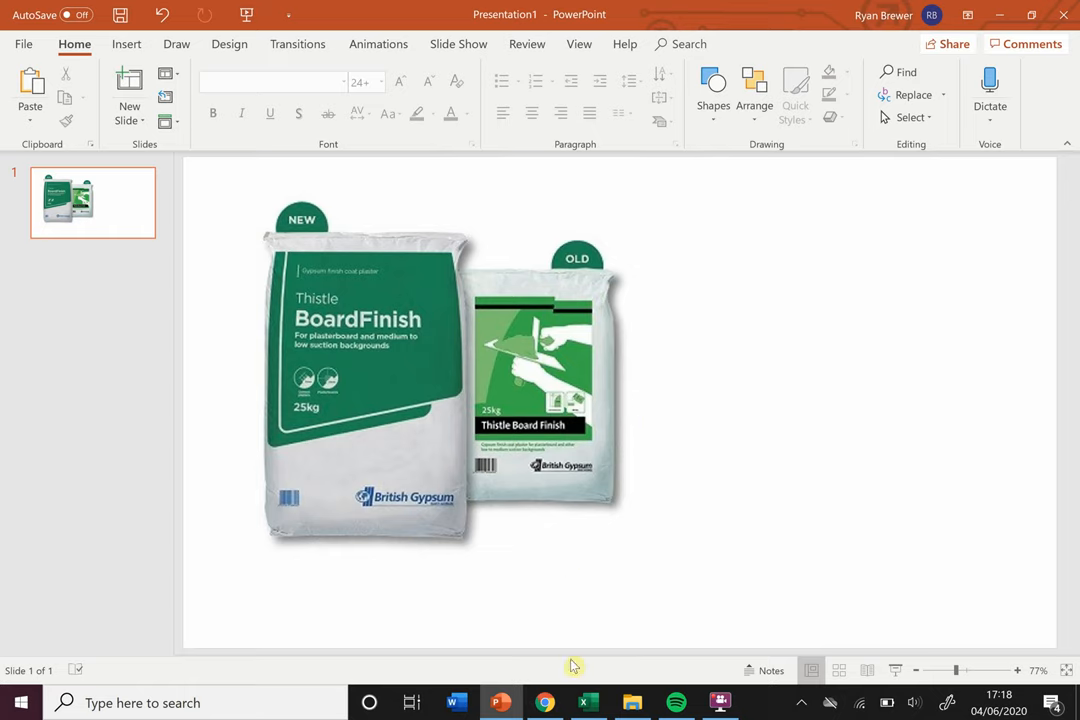
mouse_move(544, 702)
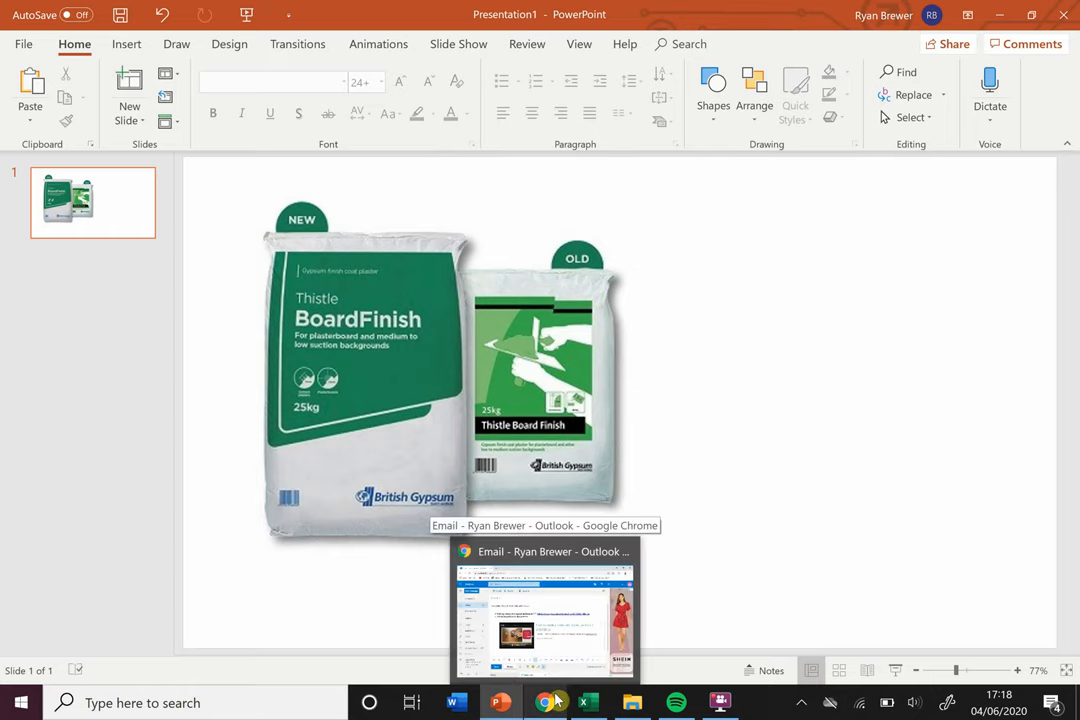
- Search for 'board' in Chrome and open the Travis Perkins BoardFinish plaster result
click(552, 702)
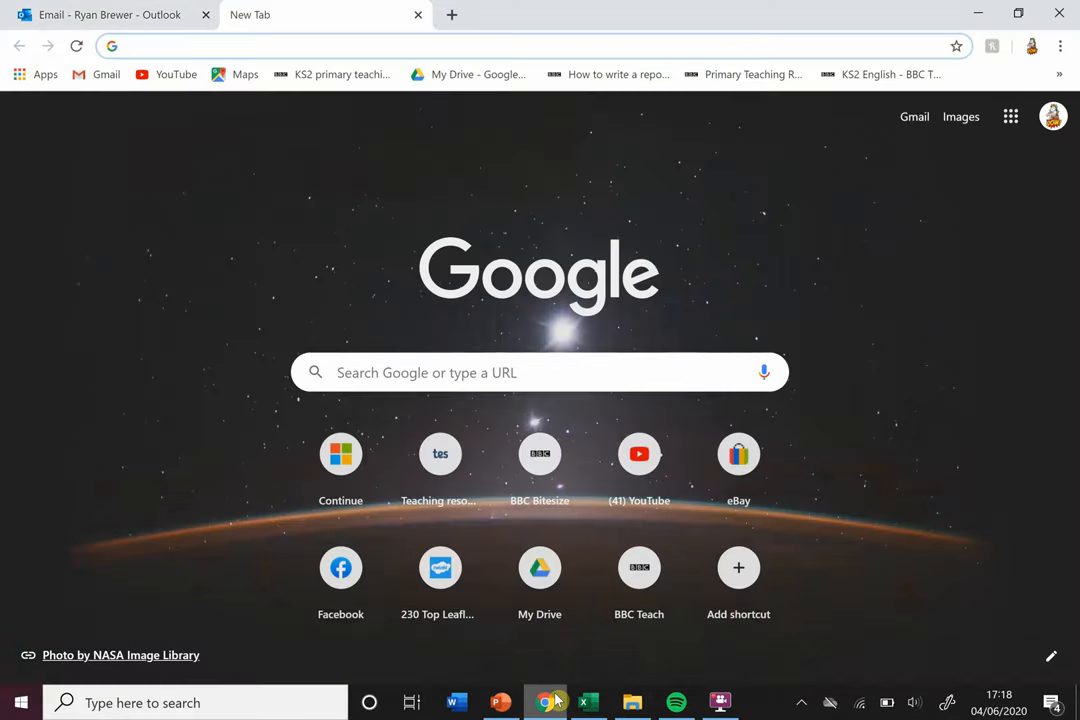
text(boardfinish plaster)
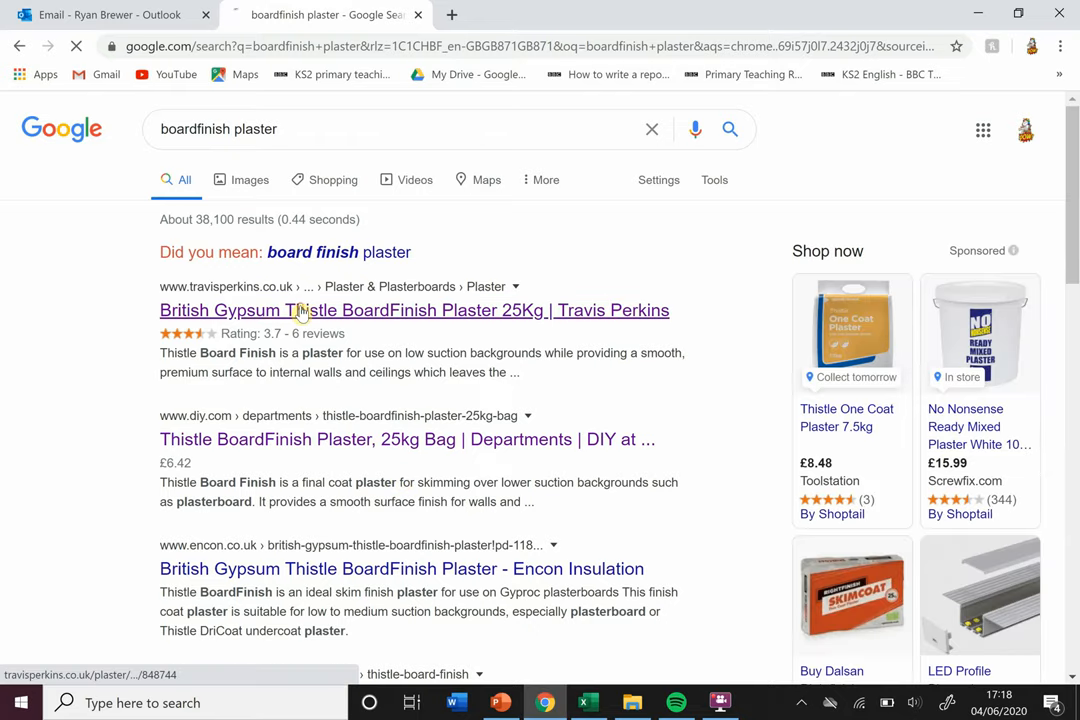
click(304, 310)
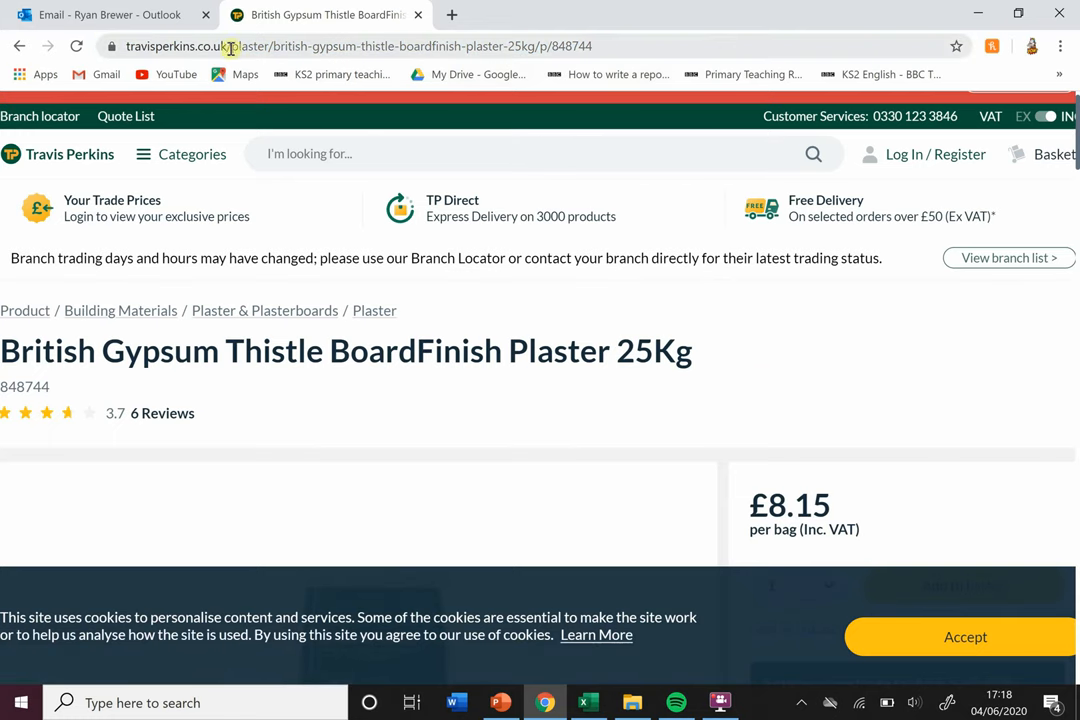
- Copy the Travis Perkins product page URL and switch back to PowerPoint
click(230, 46)
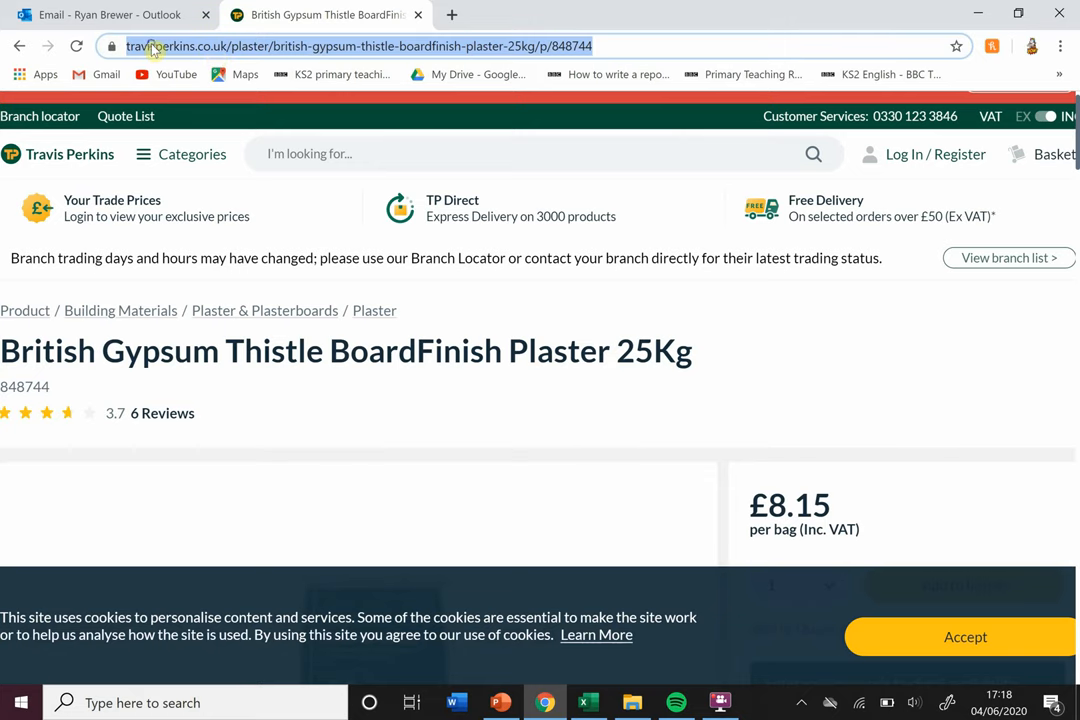
click(192, 152)
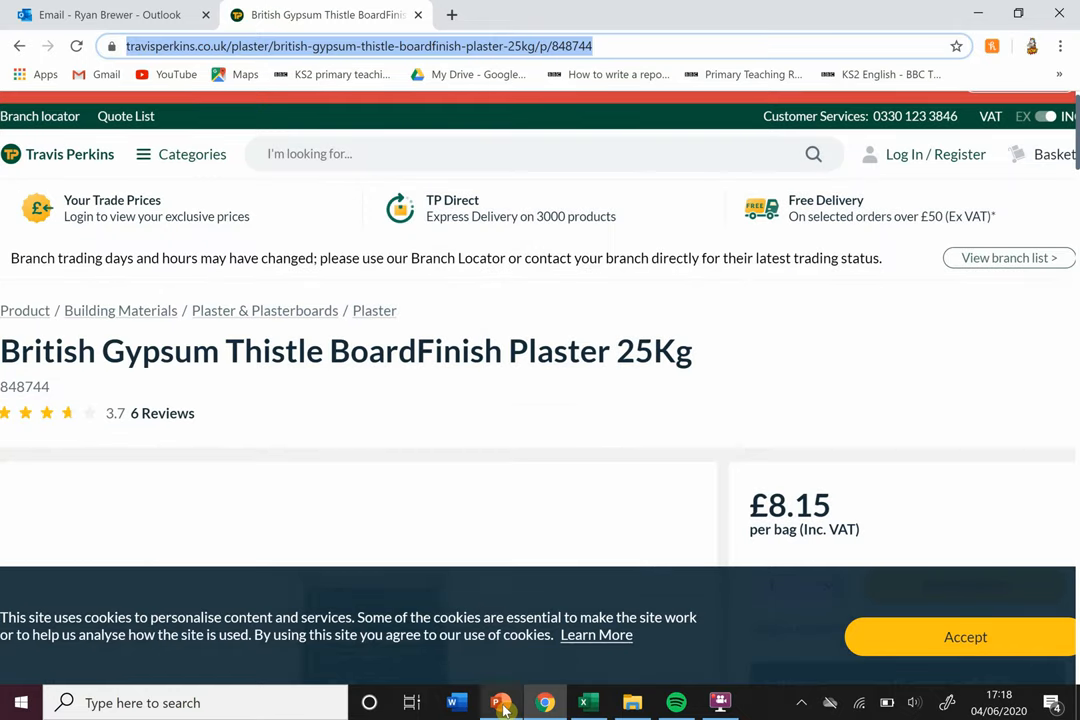
click(502, 704)
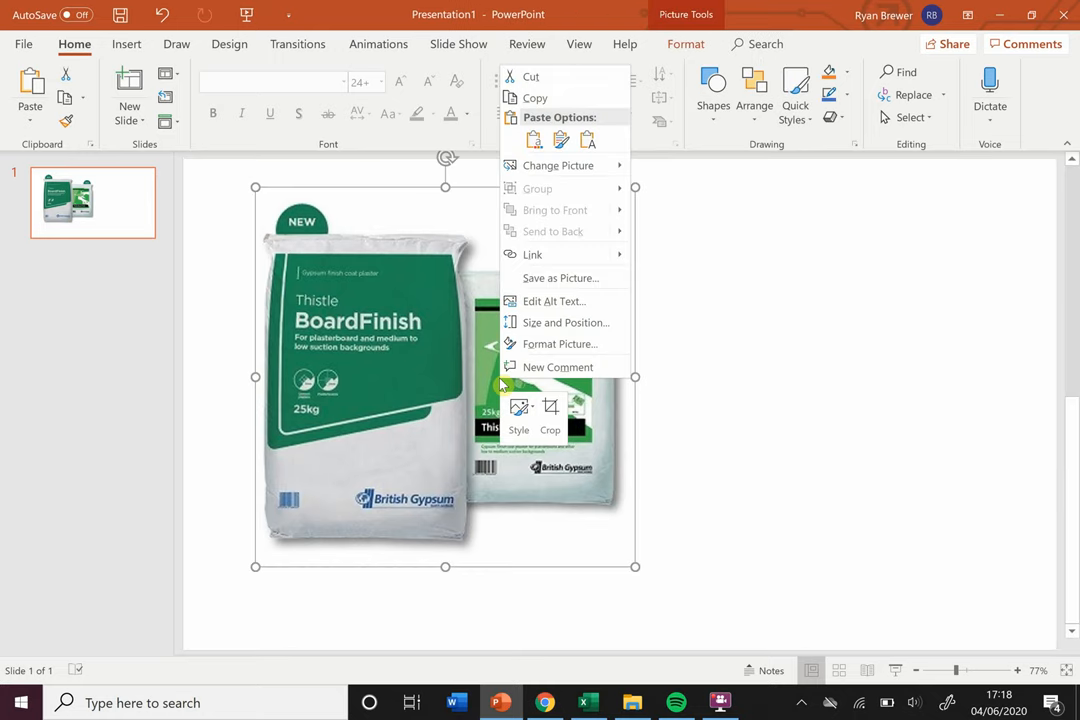
mouse_move(572, 276)
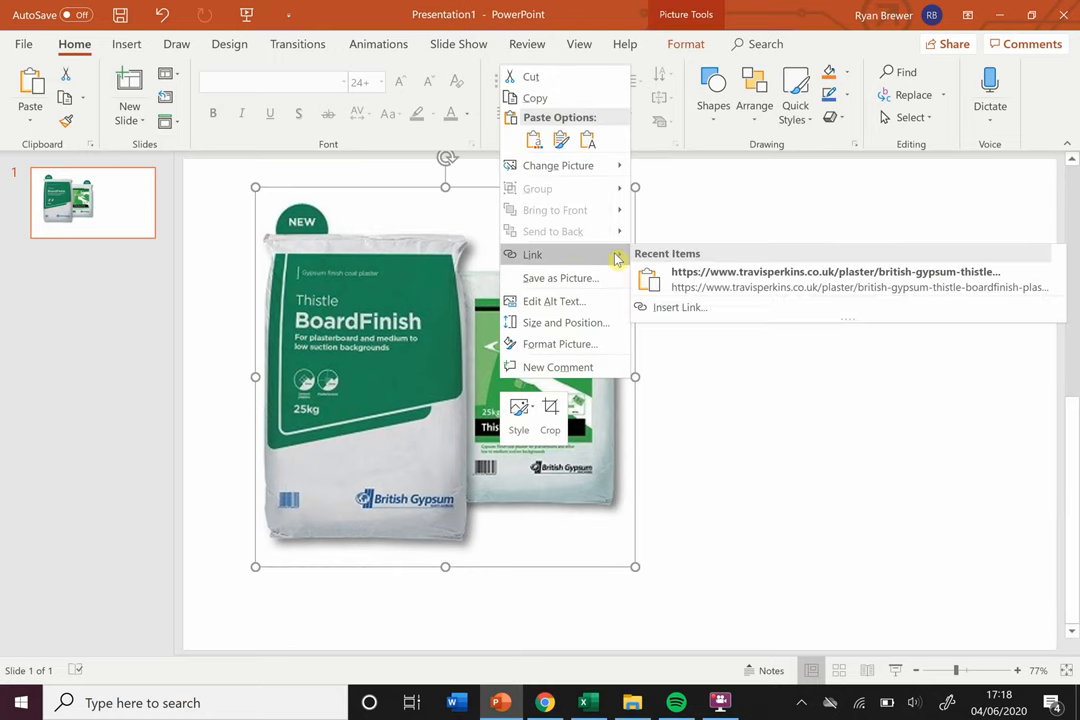
mouse_move(664, 308)
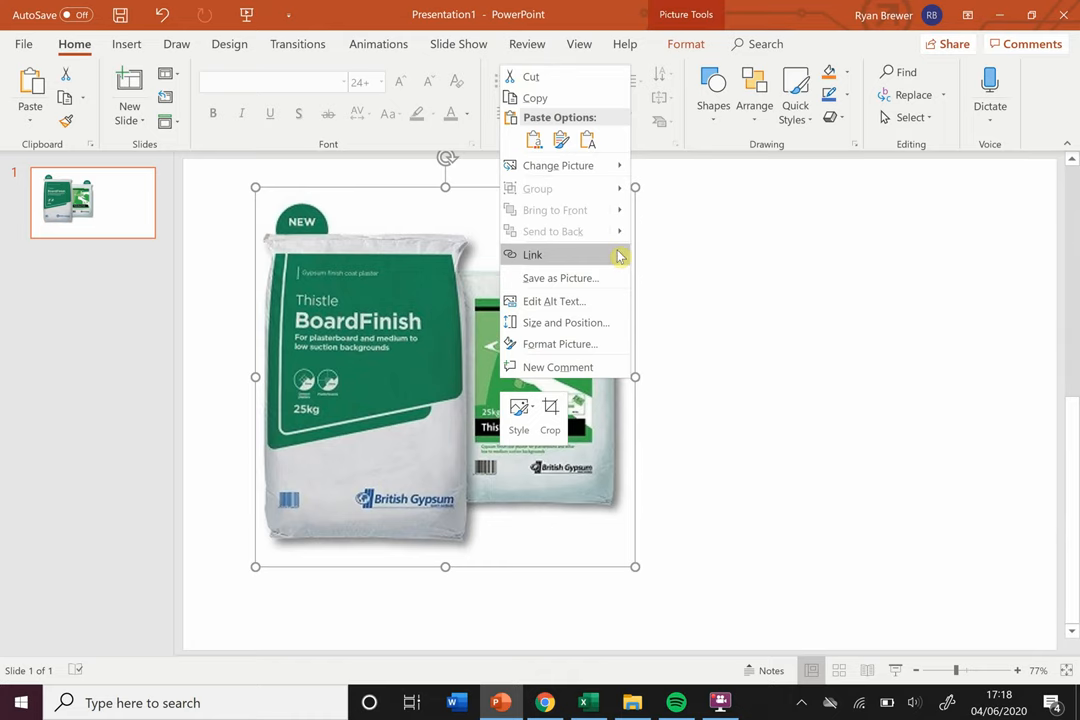
- Hyperlink the plaster image to the travisperkins.co.uk BoardFinish plaster 25kg product URL
click(532, 254)
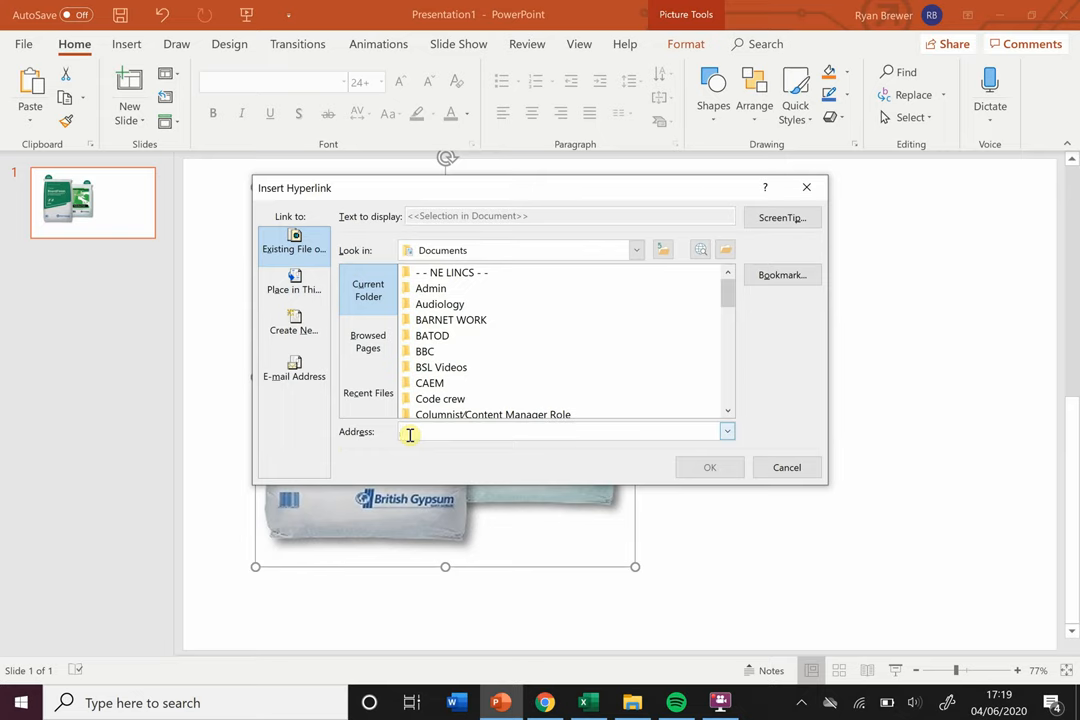
text(kins.co.uk/plaster/british-gypsum-thistle-boardfinish-plaster-25kg/p/848744)
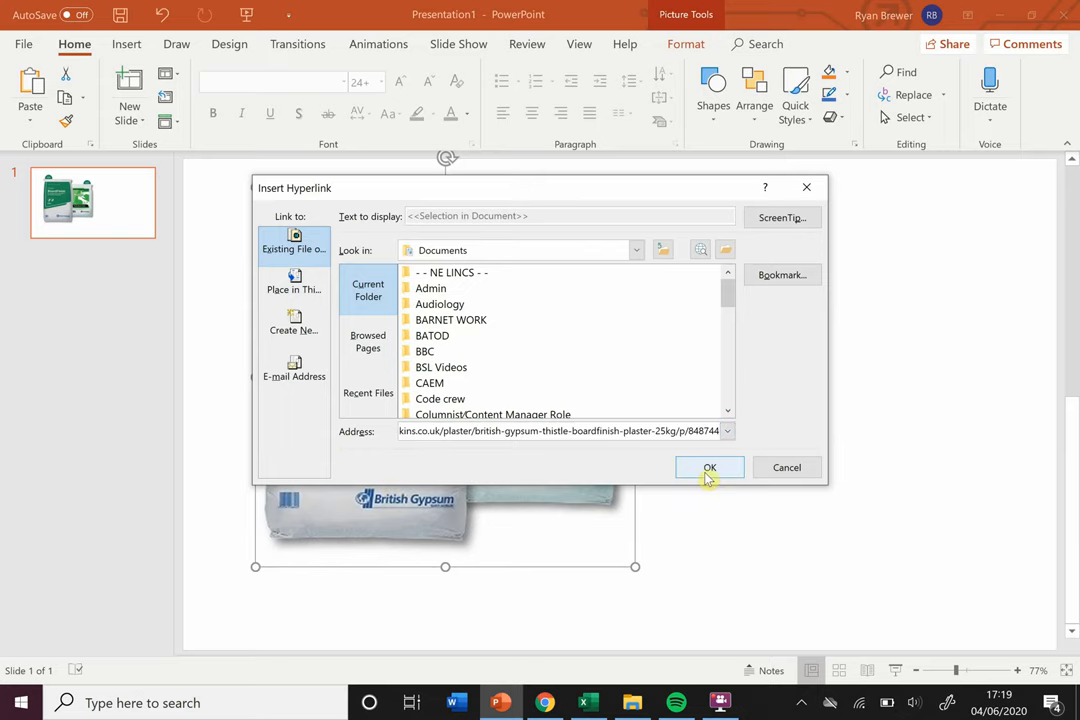
click(708, 468)
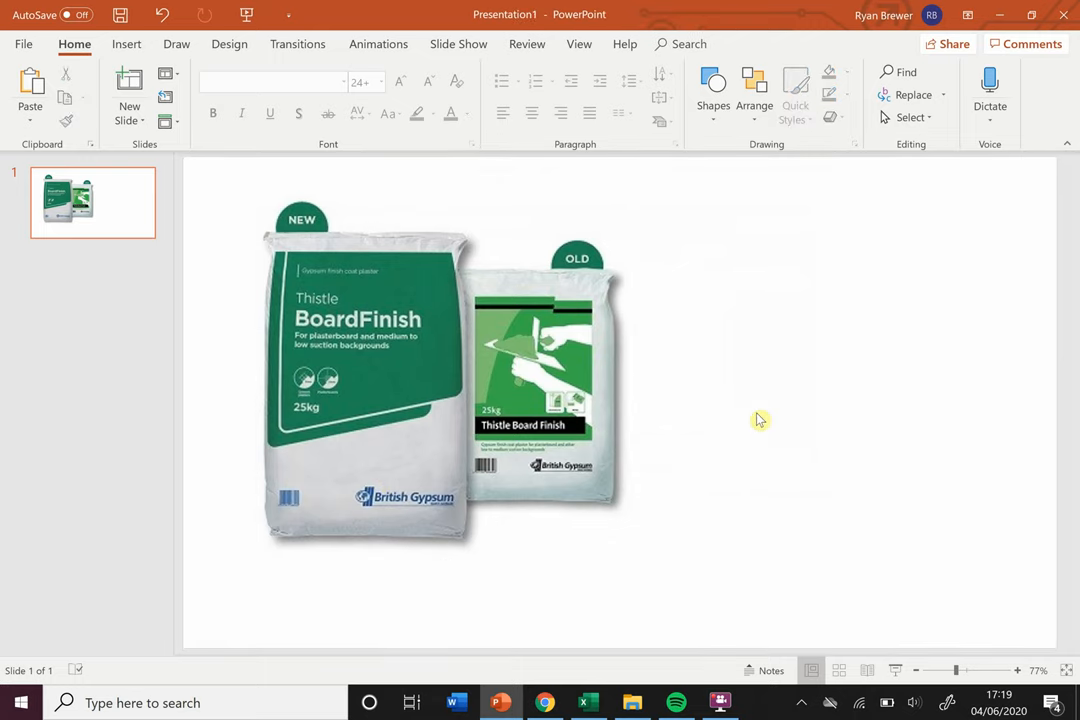
mouse_move(508, 288)
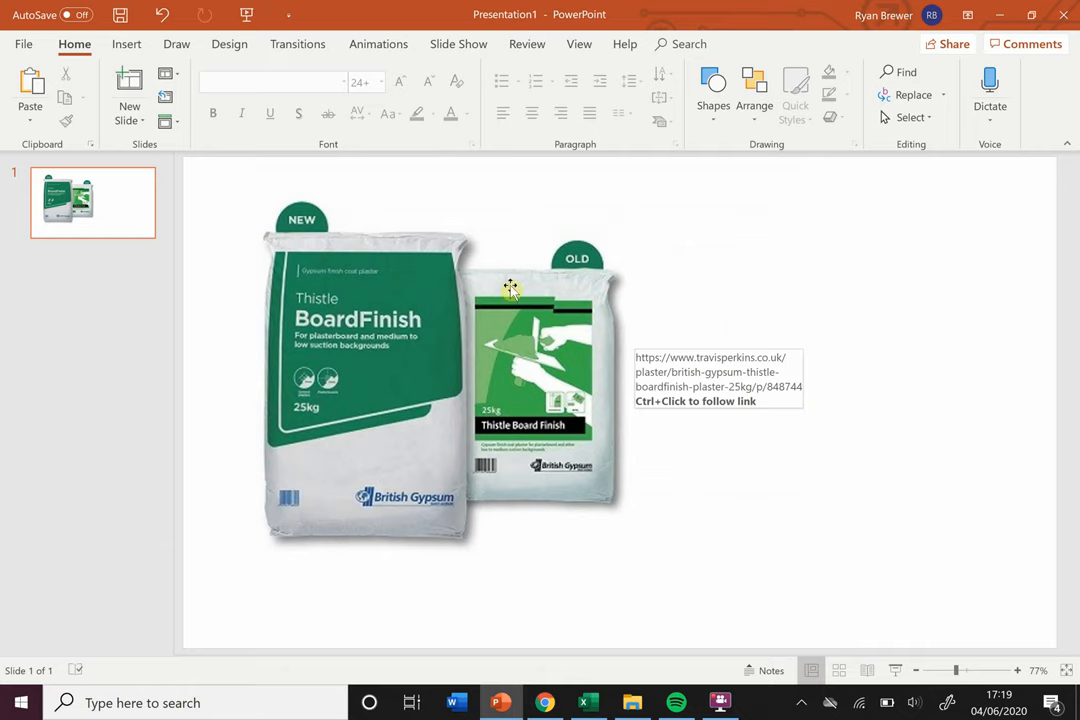
mouse_move(464, 362)
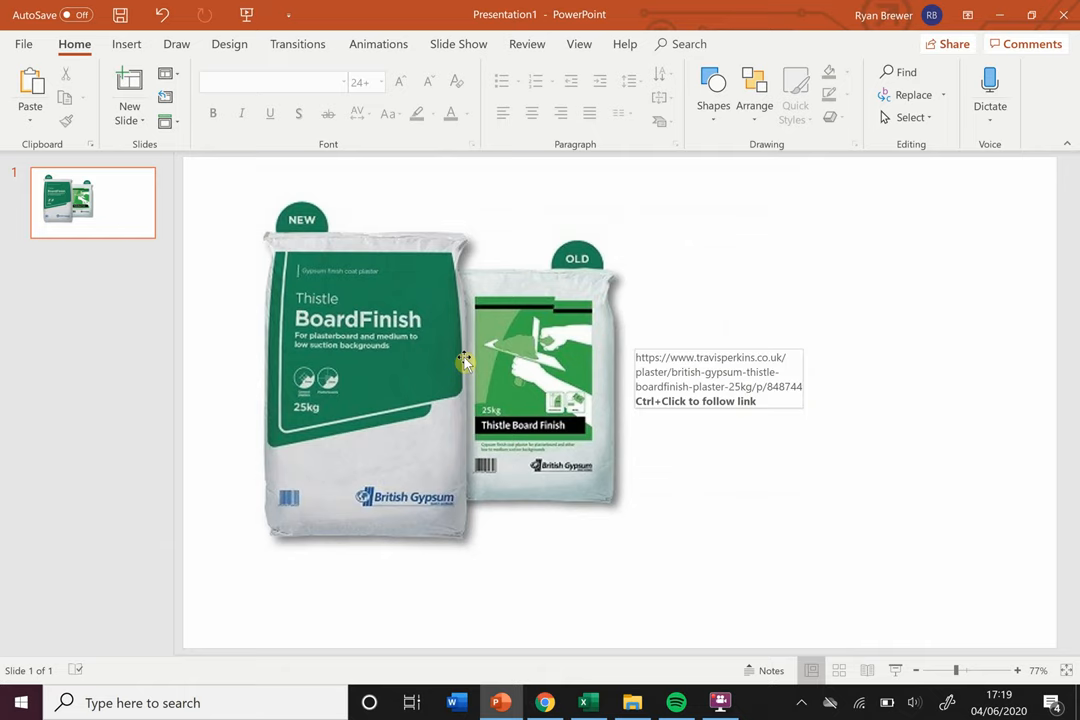
mouse_move(892, 376)
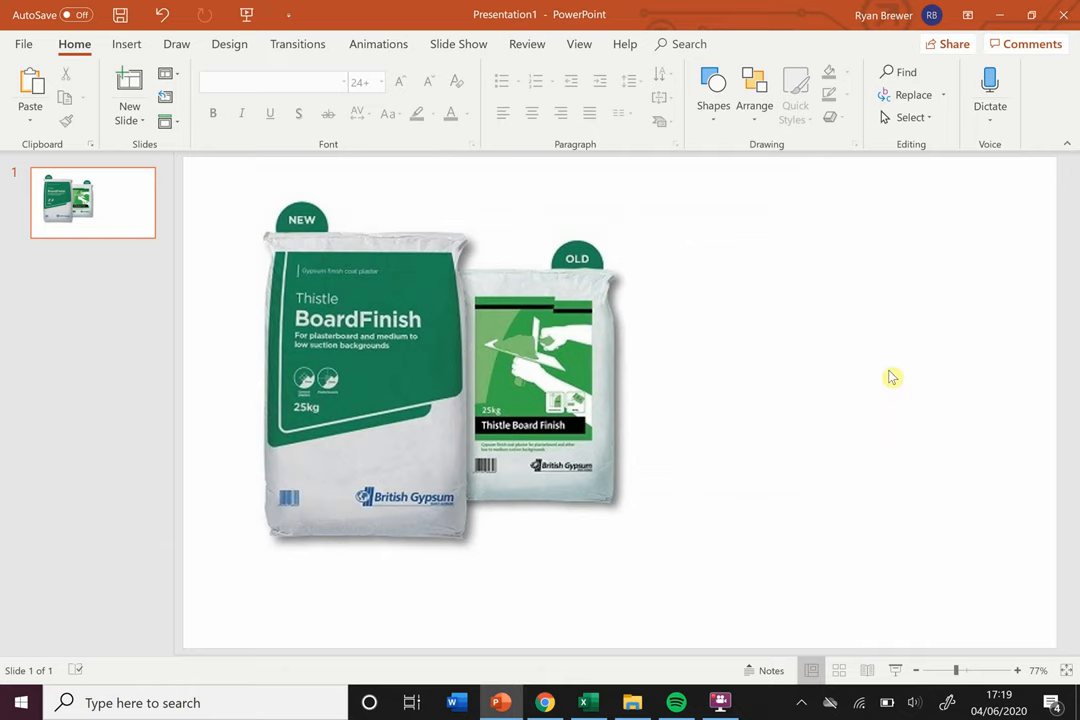
mouse_move(584, 386)
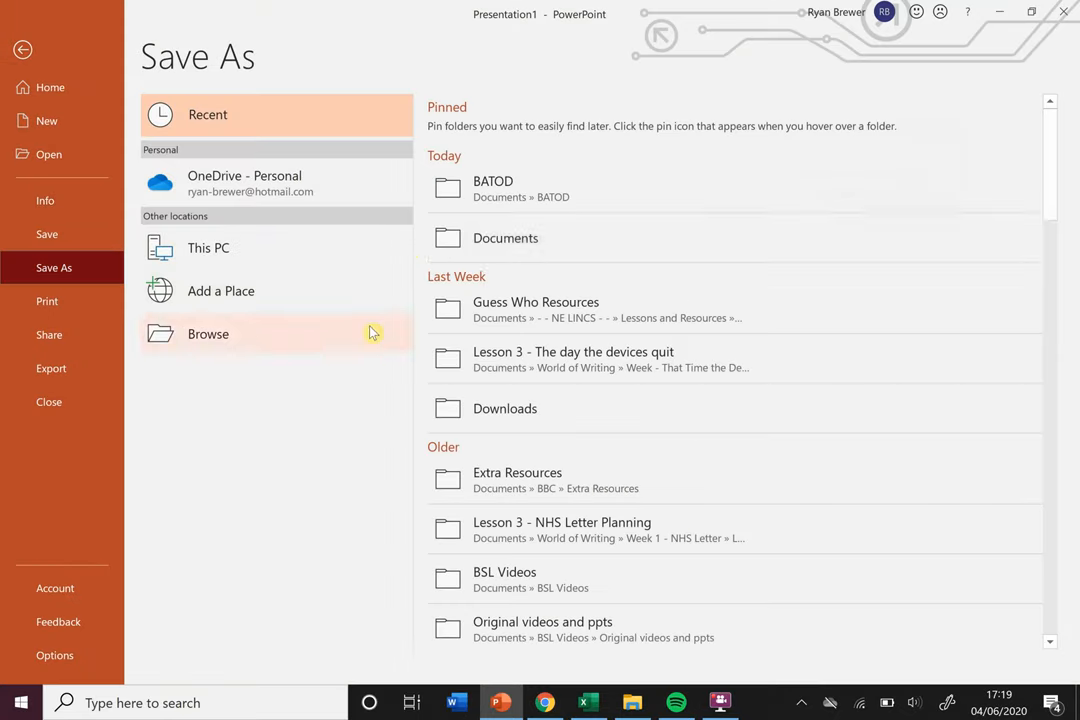
mouse_move(292, 248)
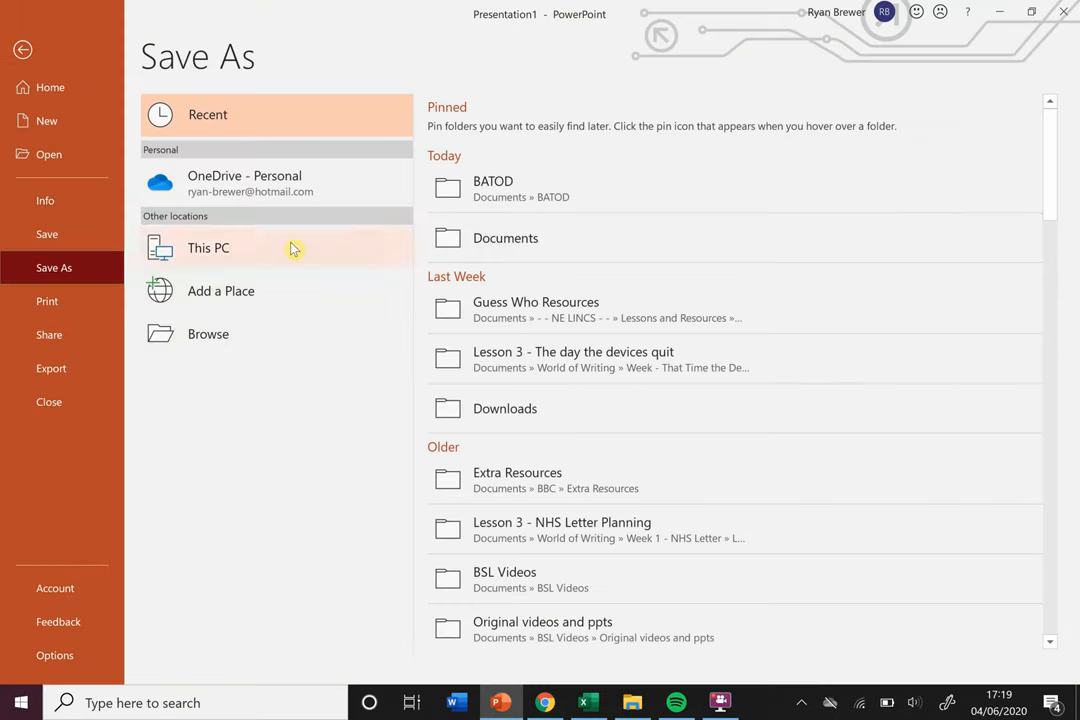
mouse_move(548, 238)
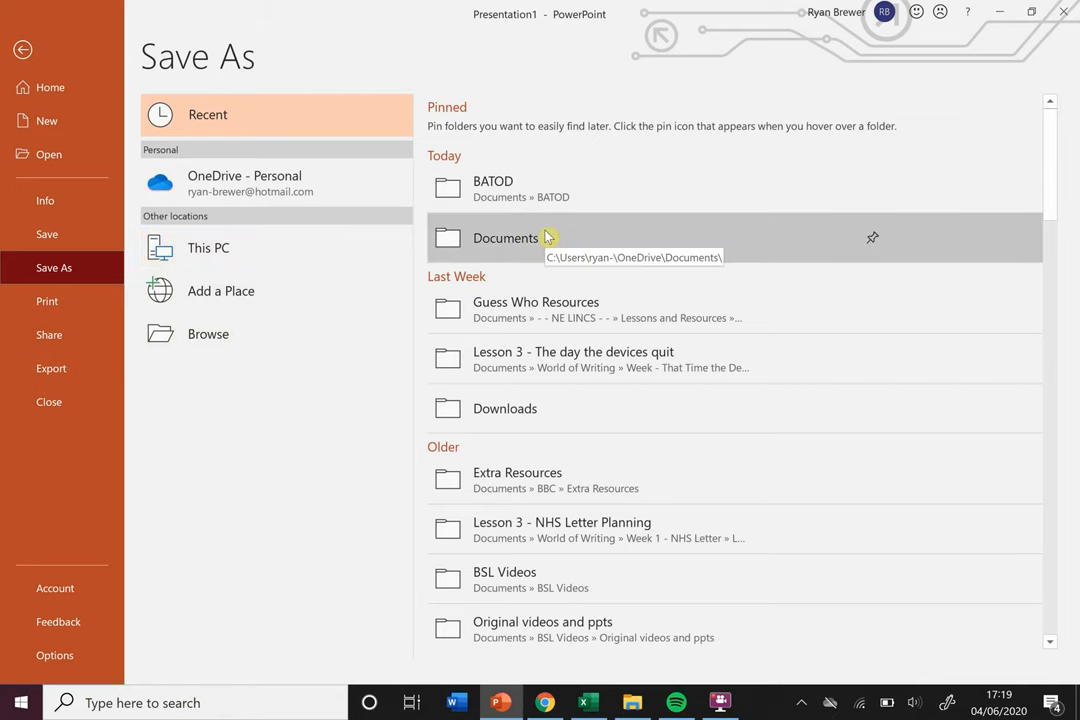
- Browse to the BATOD folder and name the file 'Hyperlink example'
click(208, 334)
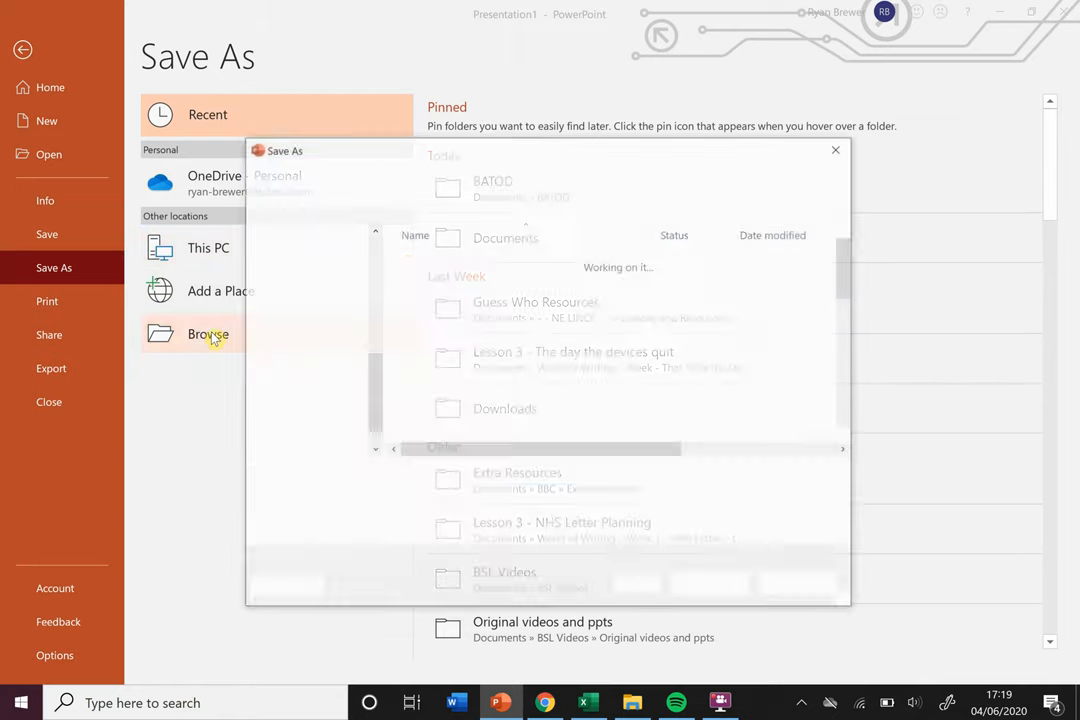
click(208, 332)
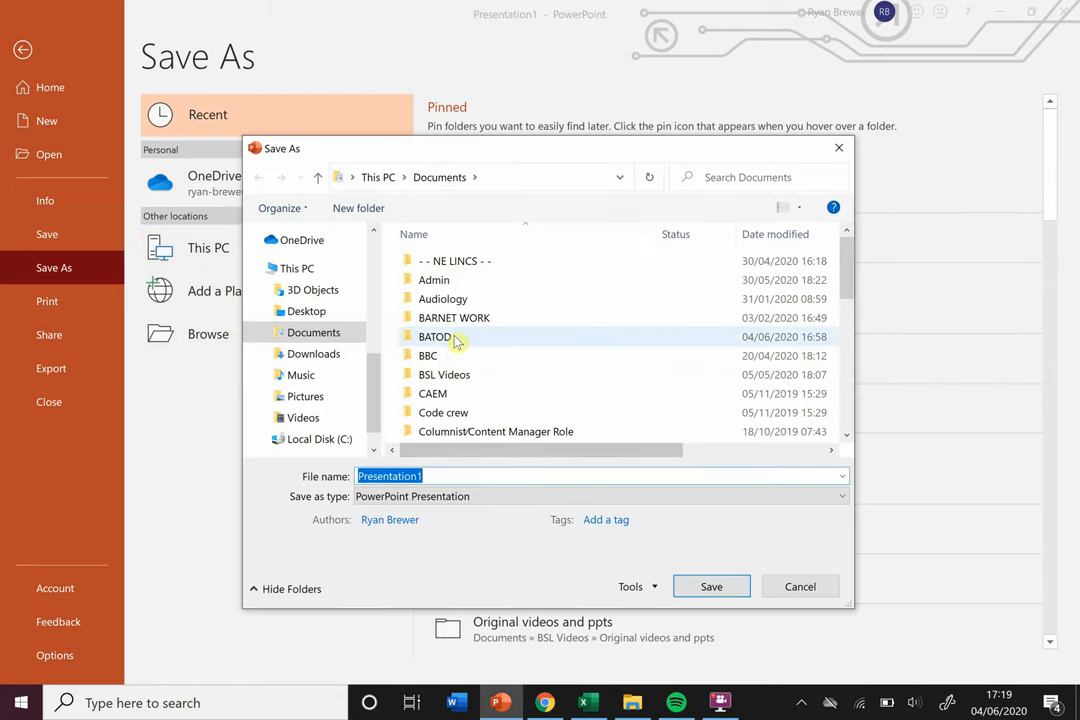
double_click(434, 336)
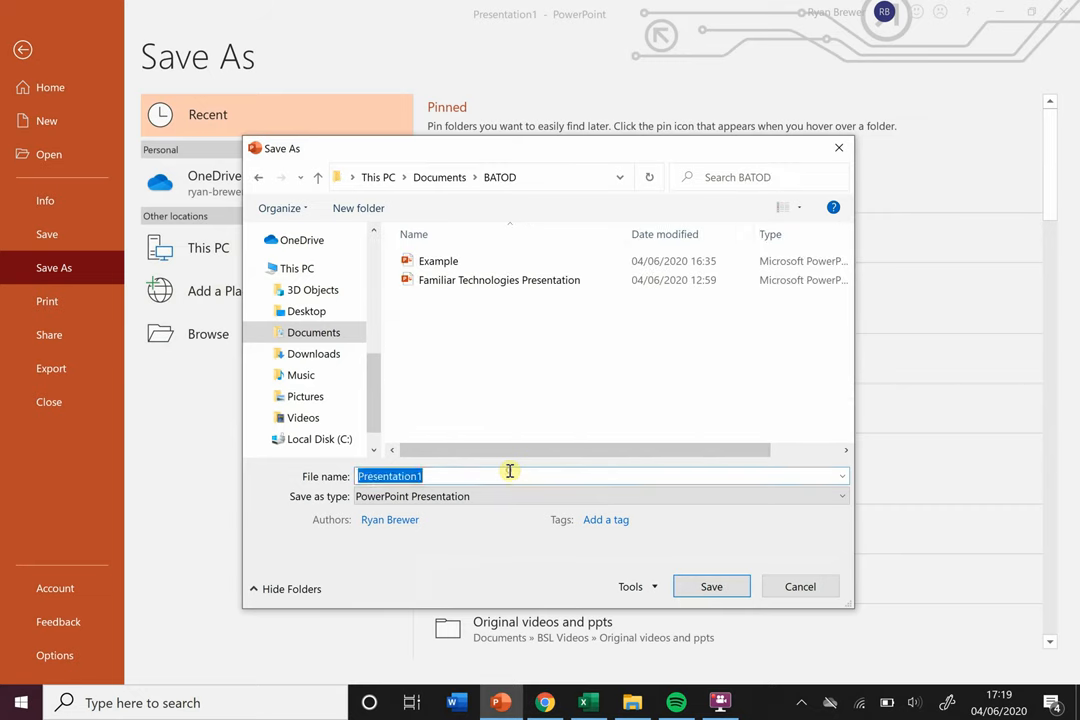
text(Hyperlink)
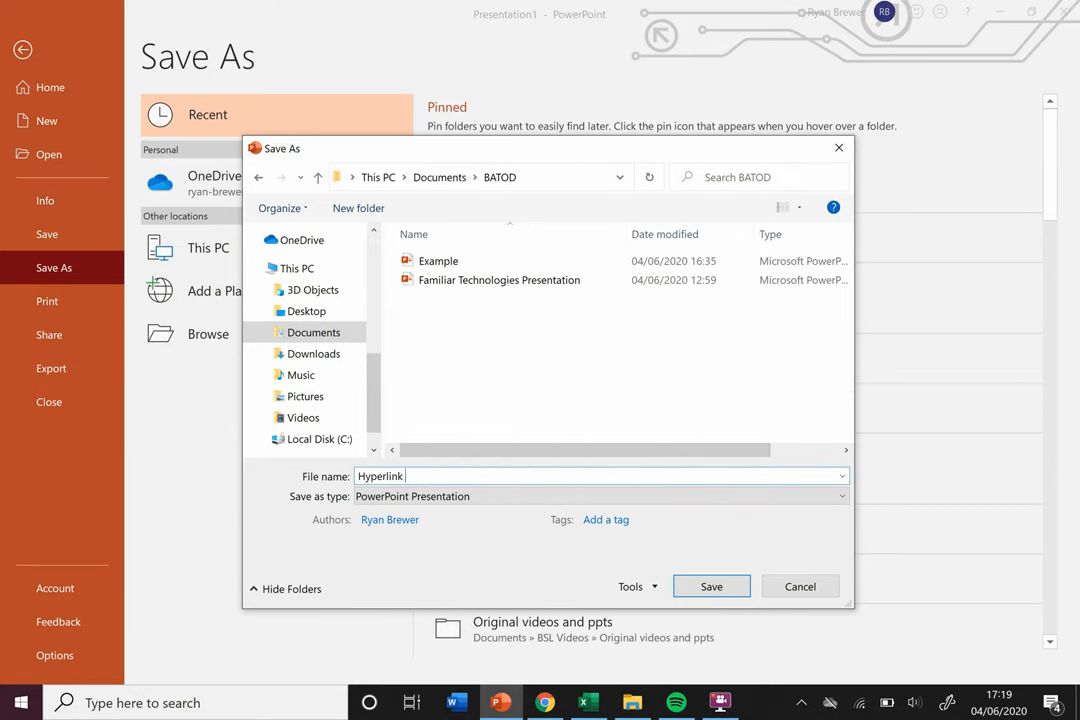
text(example)
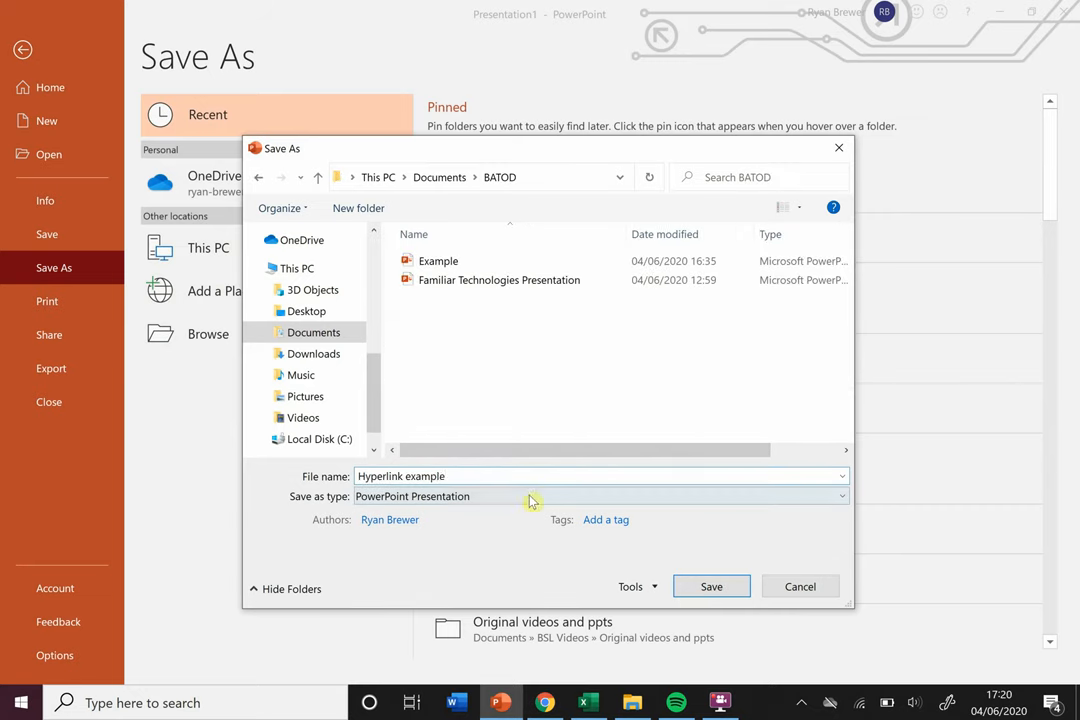
mouse_move(472, 500)
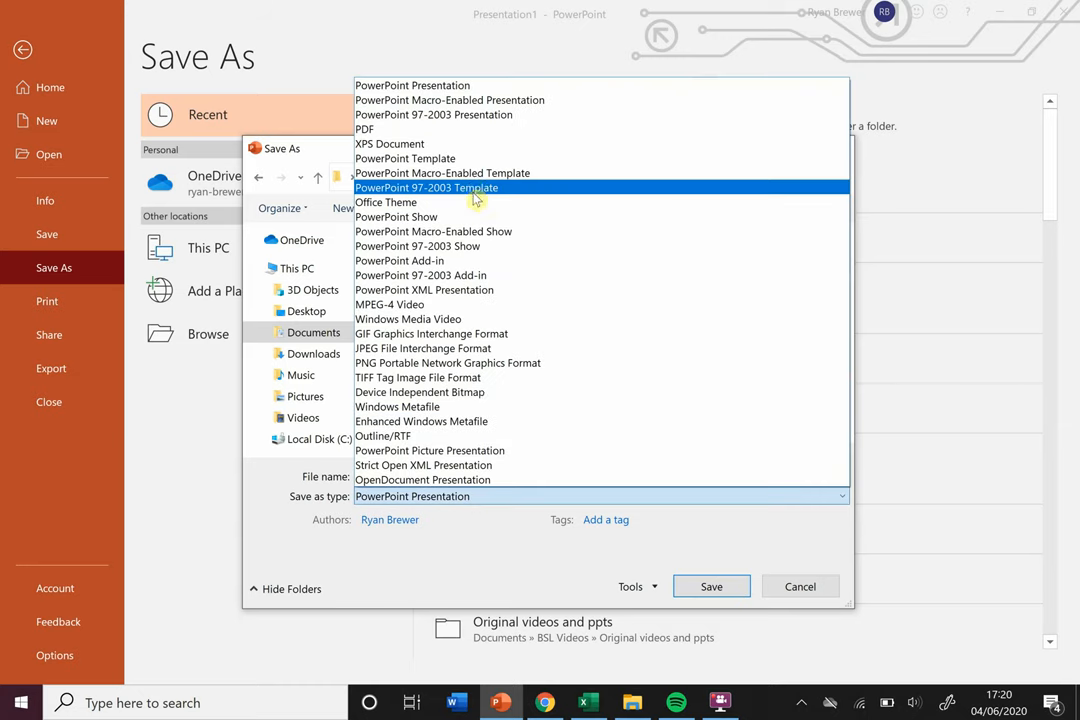
mouse_move(478, 138)
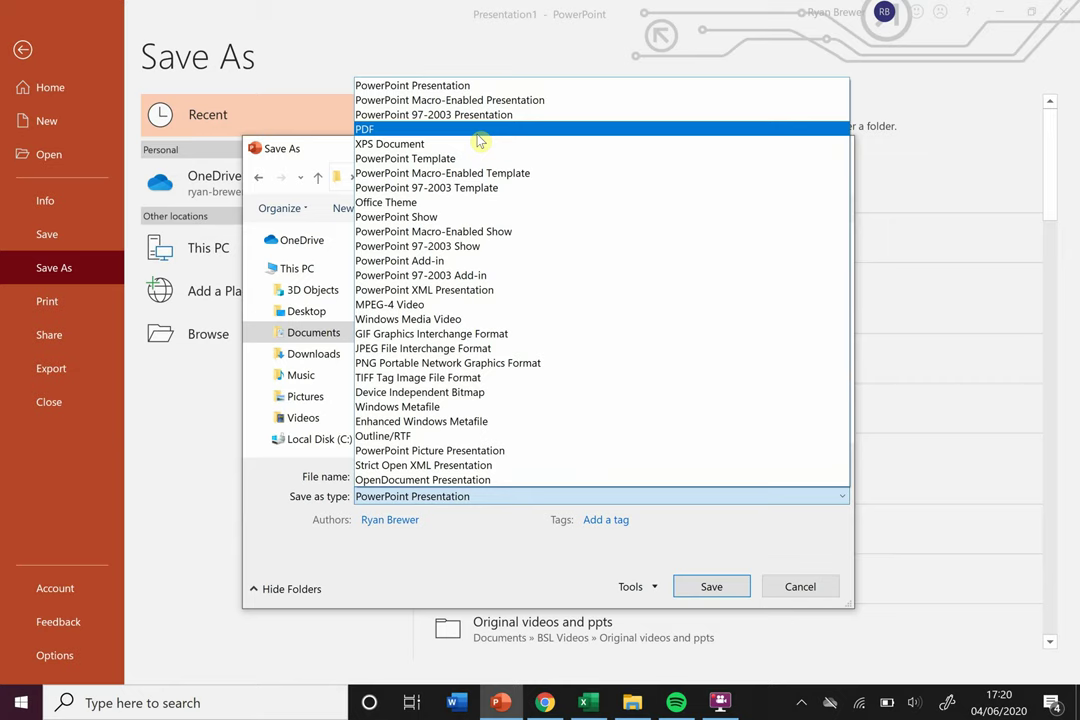
- Save the presentation as a PDF named 'Hyperlink example'
click(370, 128)
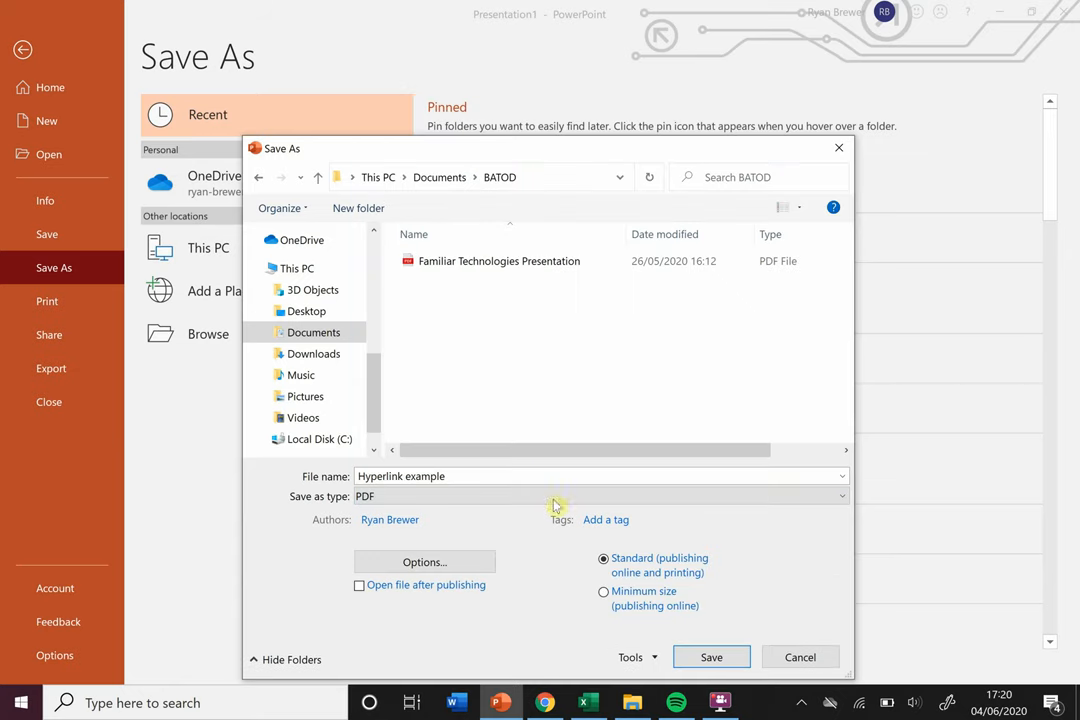
click(800, 656)
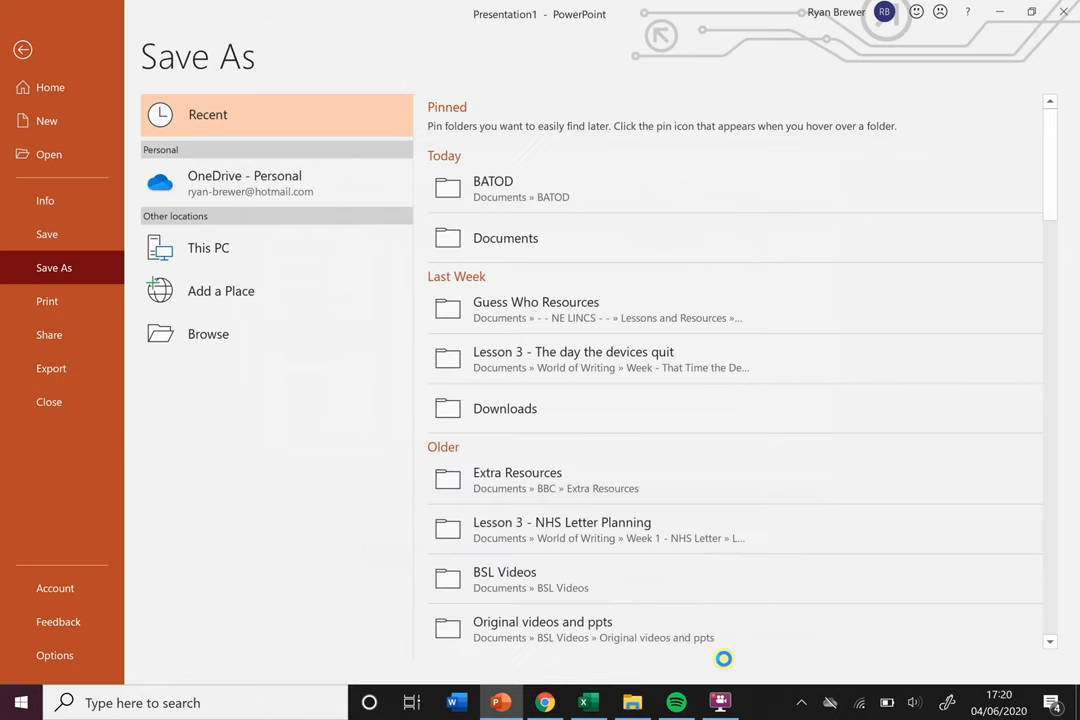
click(24, 50)
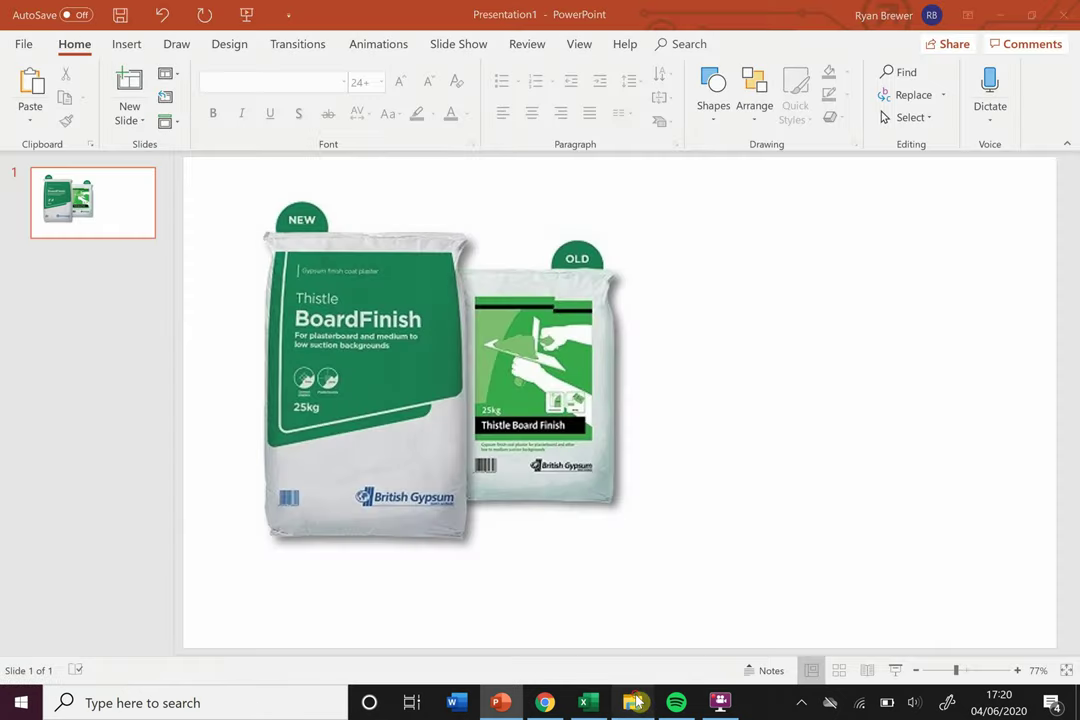
- Locate and open the Hyperlink example PDF from the BATOD folder
click(636, 704)
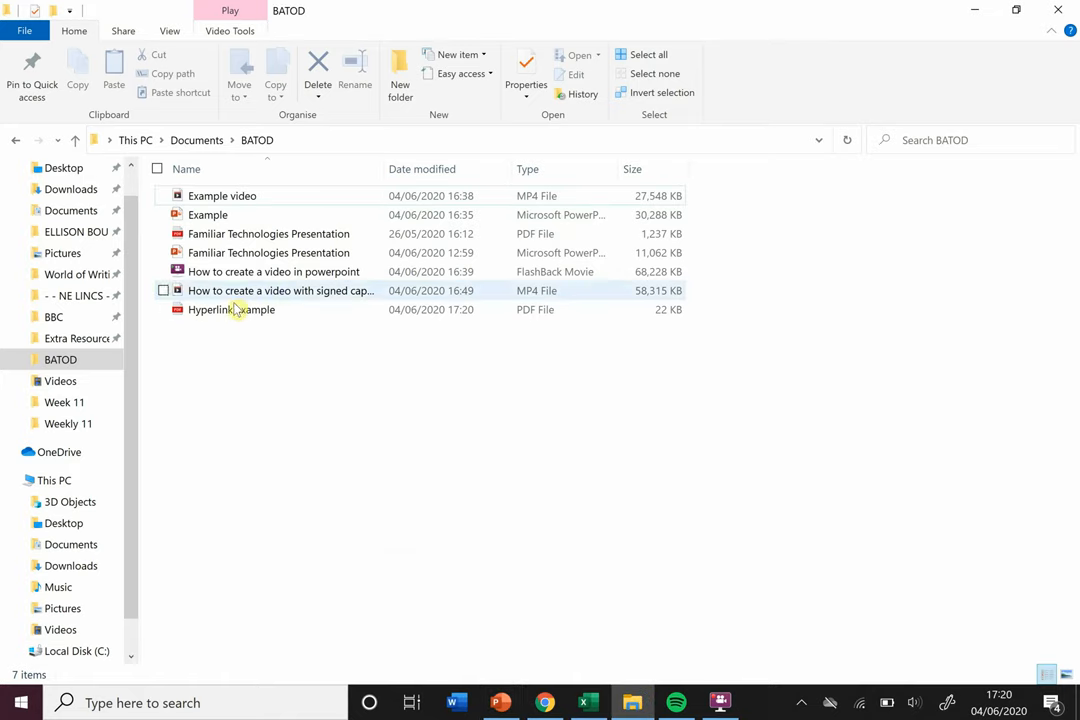
mouse_move(220, 312)
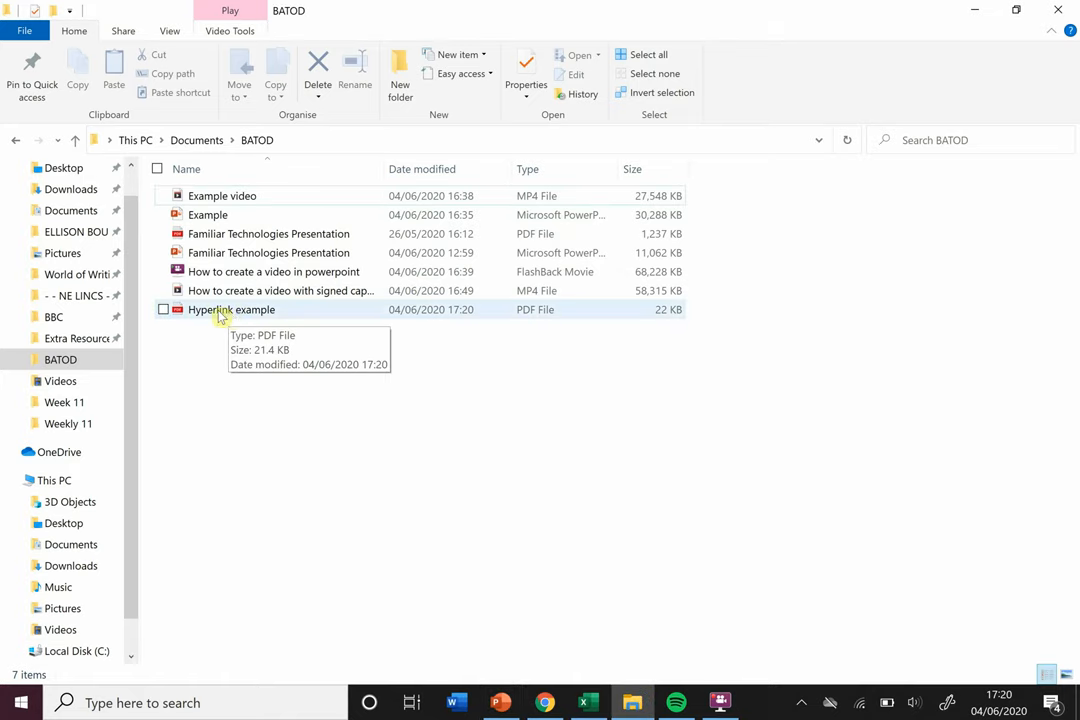
click(232, 308)
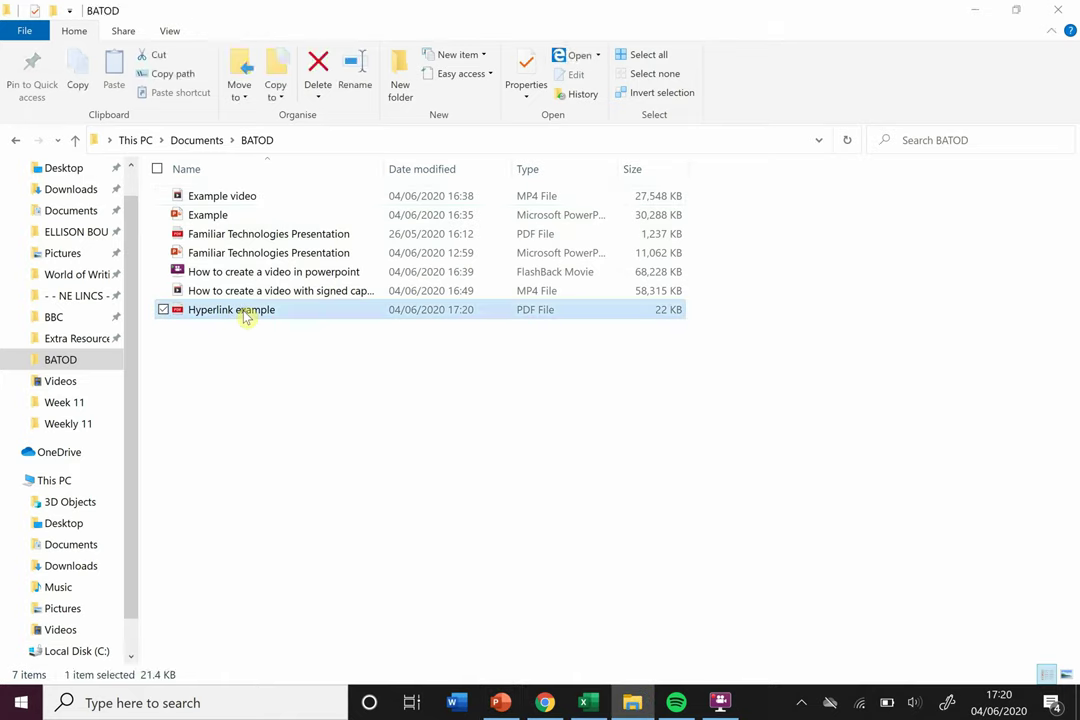
double_click(230, 308)
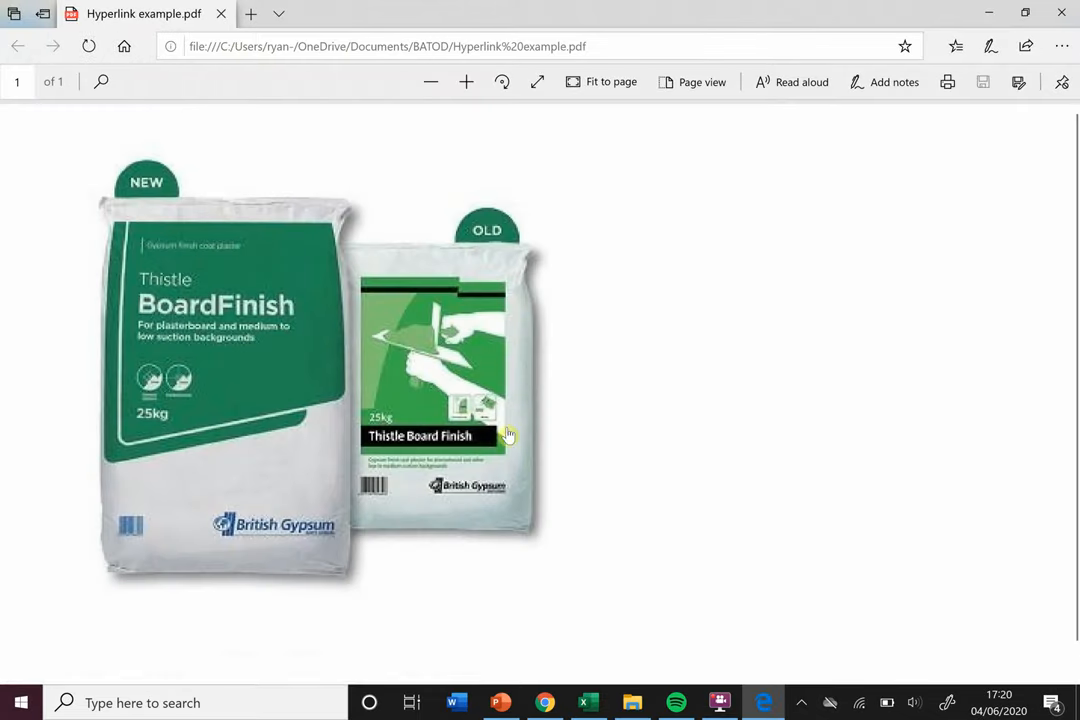
mouse_move(758, 530)
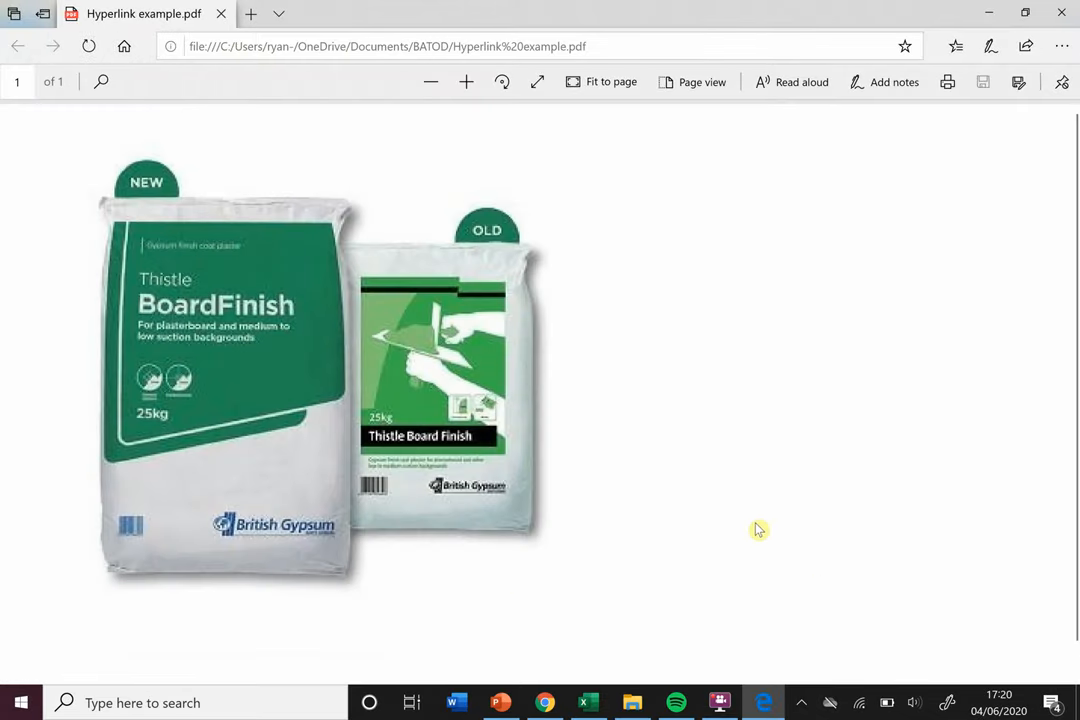
mouse_move(496, 456)
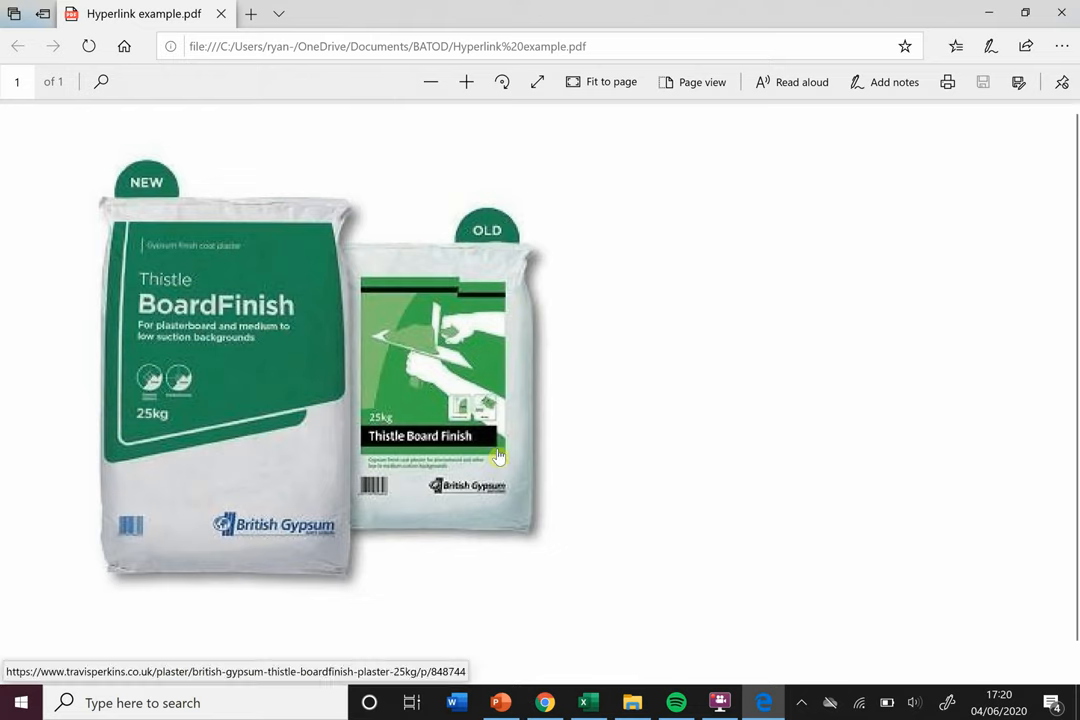
- Follow the plaster image's link in the PDF to the Travis Perkins page
click(498, 456)
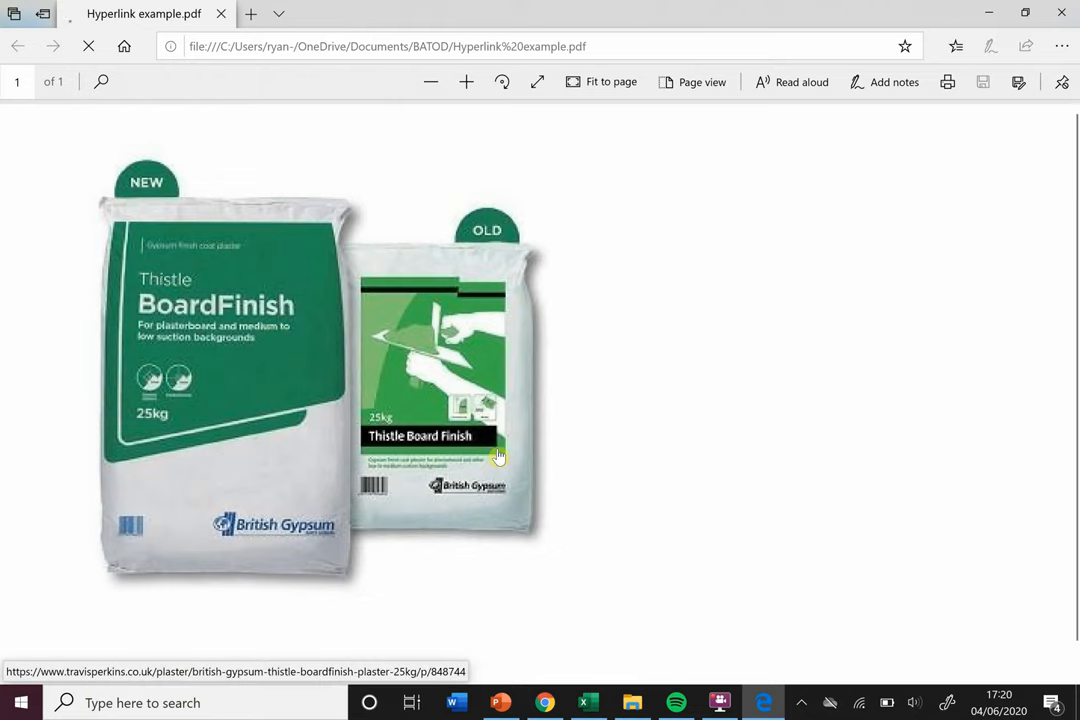